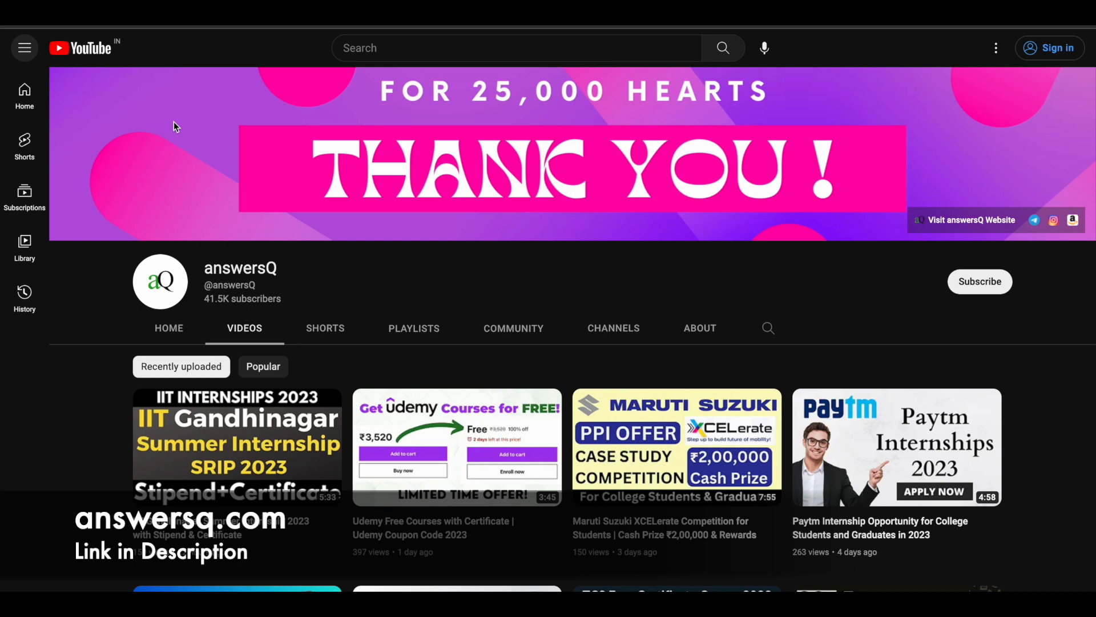
mouse_move(824, 215)
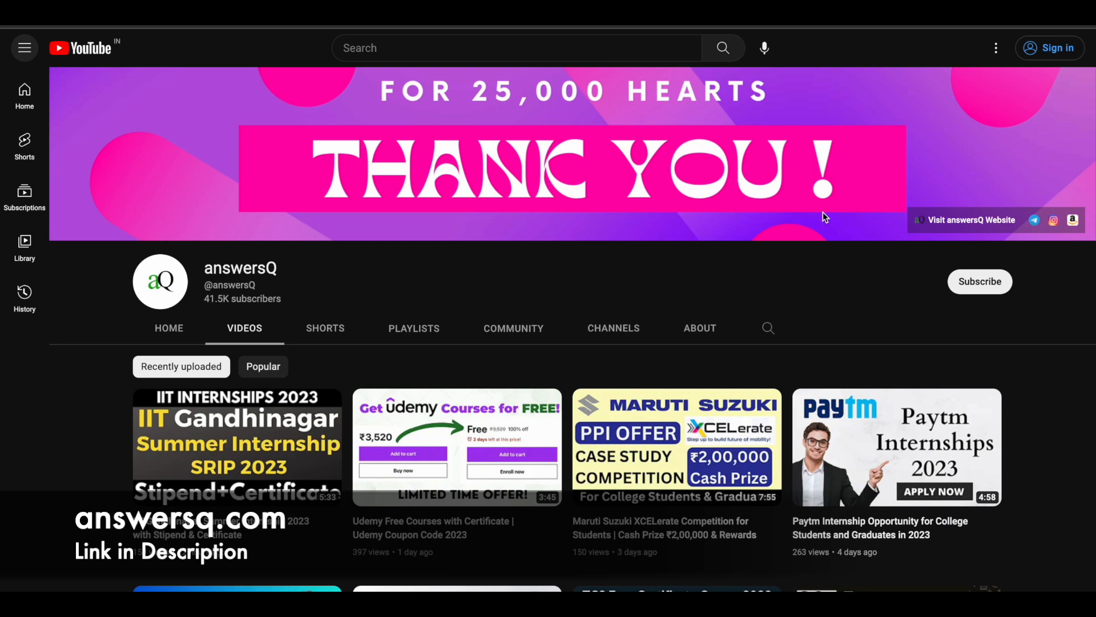
mouse_move(1013, 316)
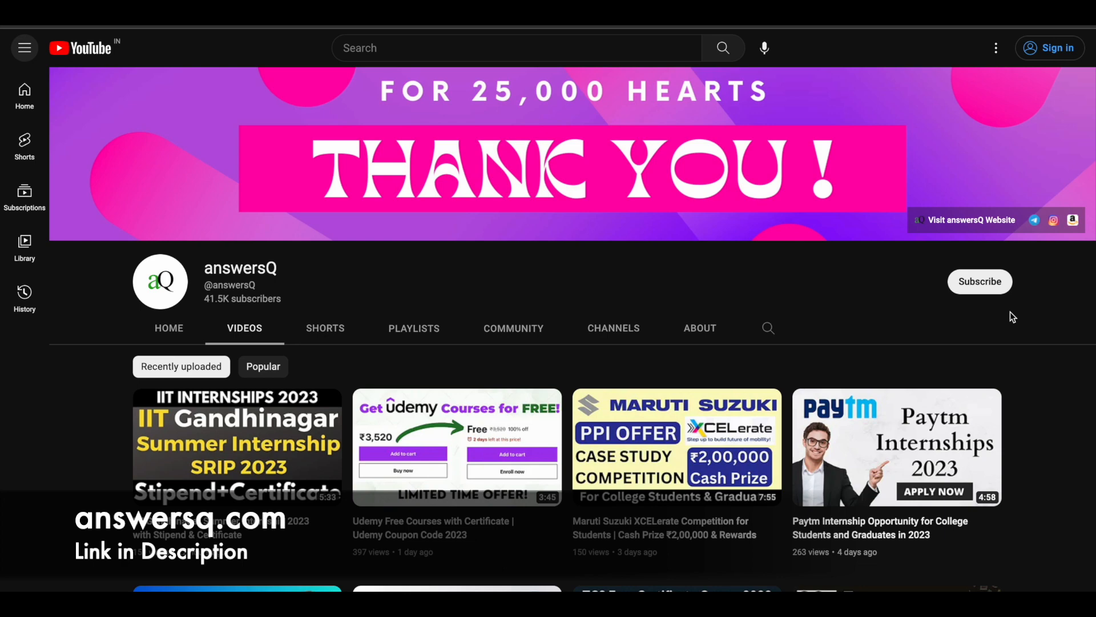
mouse_move(1079, 253)
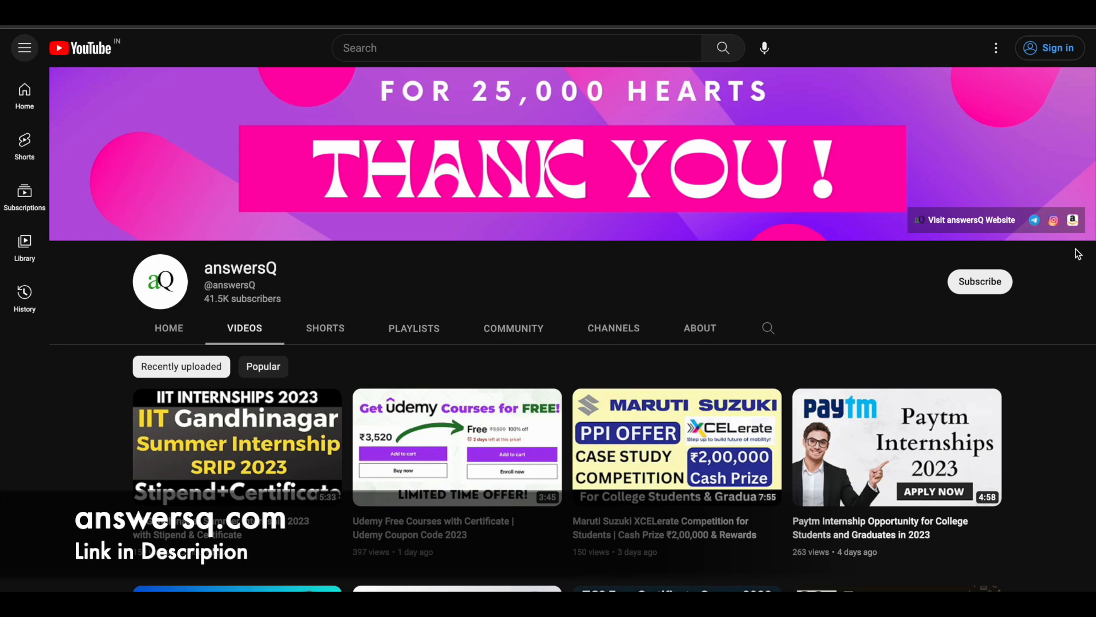
mouse_move(936, 264)
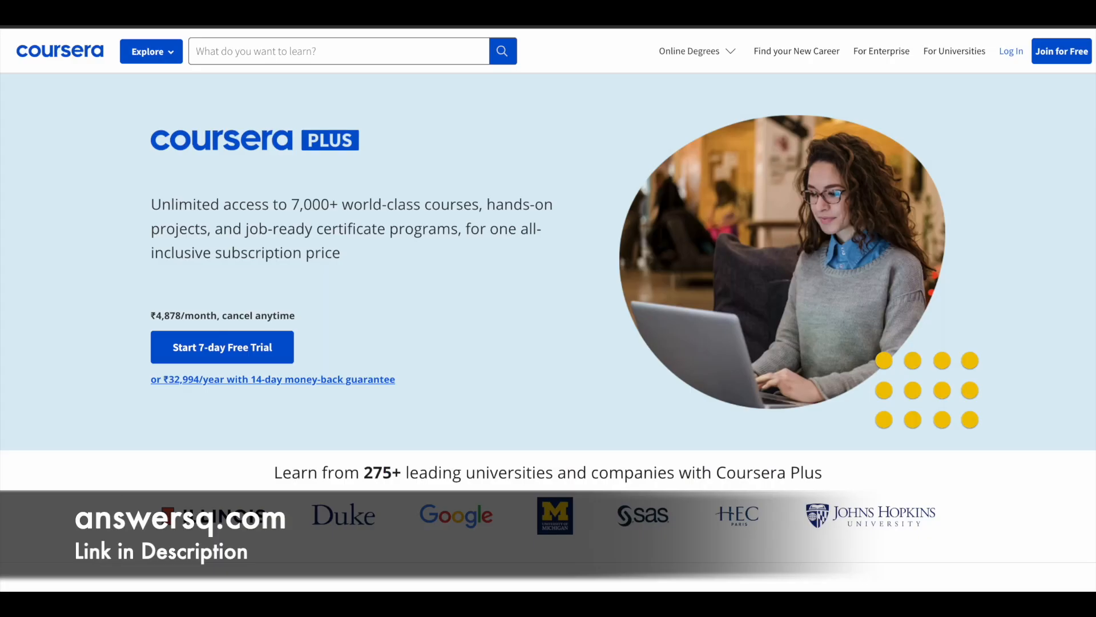
mouse_move(109, 247)
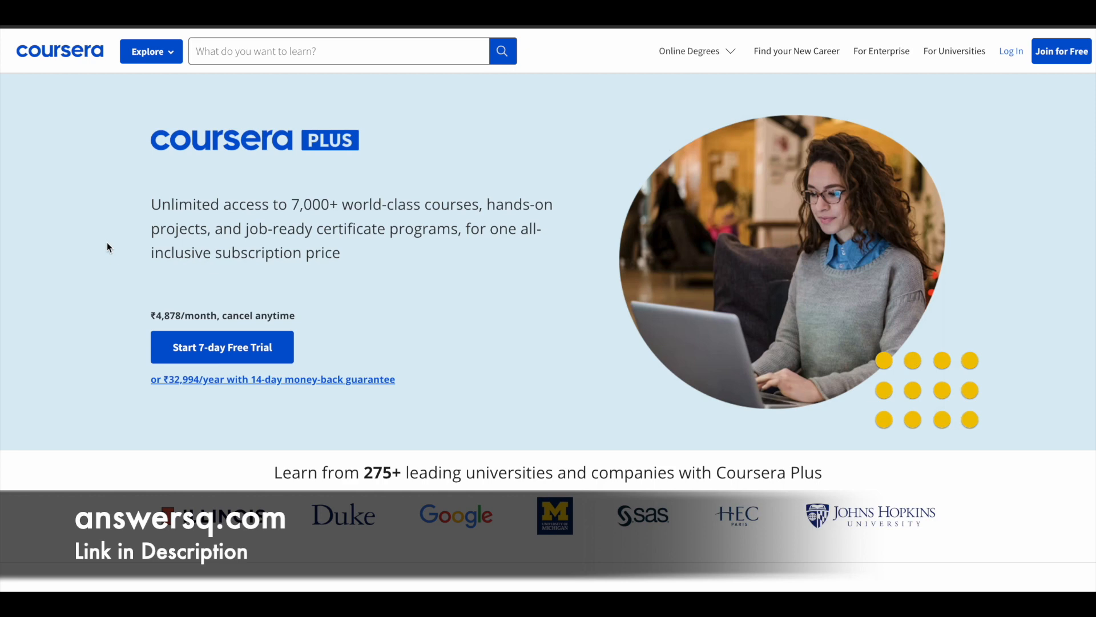
mouse_move(151, 223)
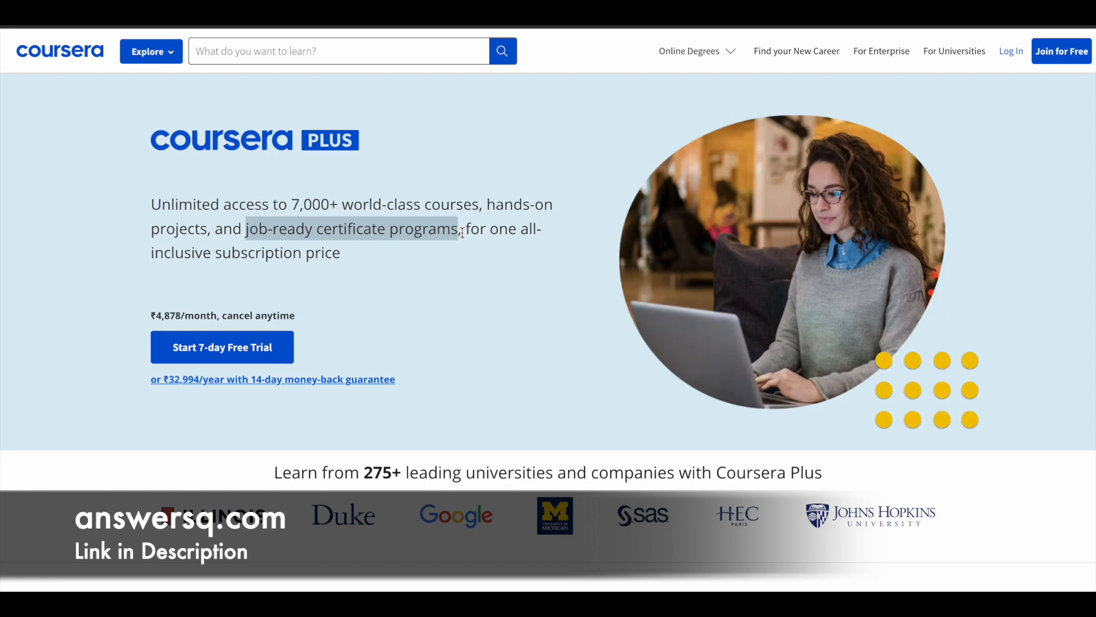
mouse_move(408, 105)
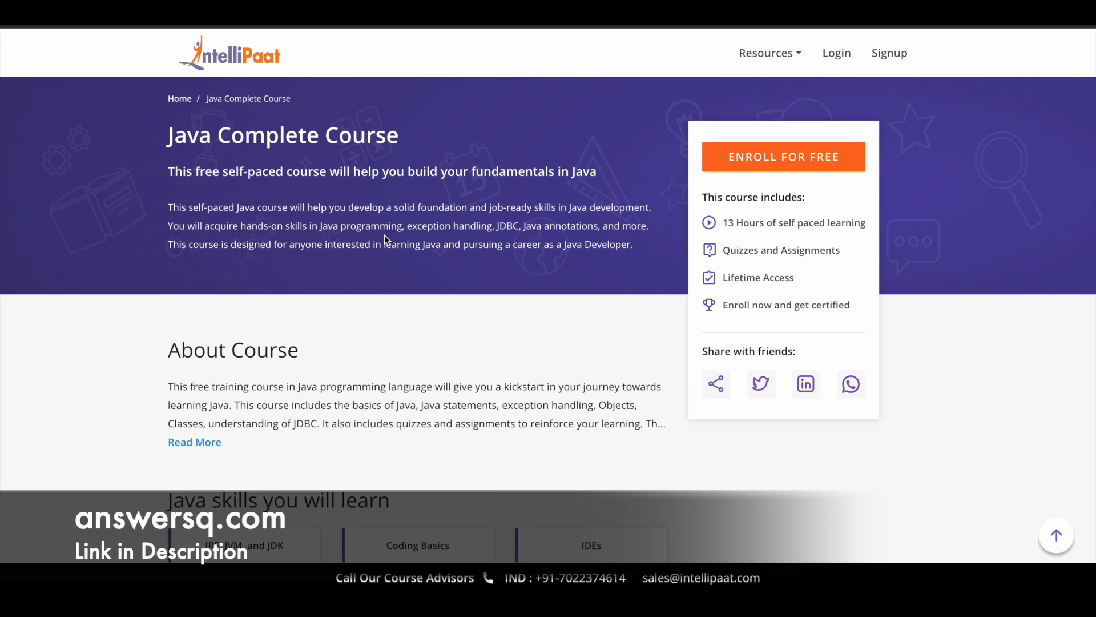
mouse_move(749, 226)
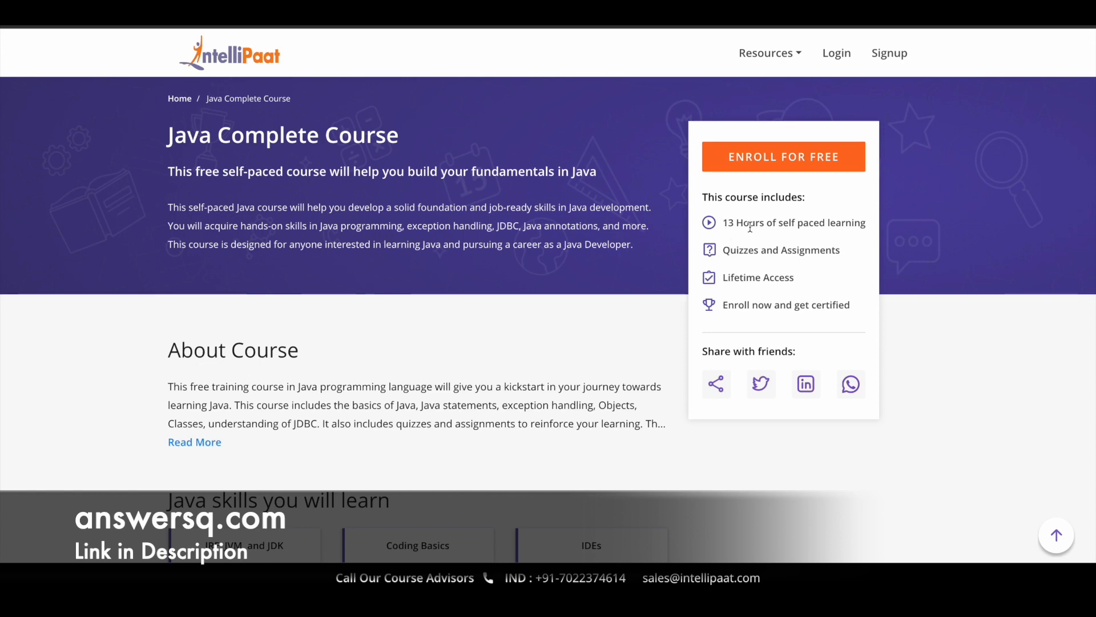
Step: Highlight the '13 Hours of self paced learning' item in the 'This course includes' box
double_click(794, 223)
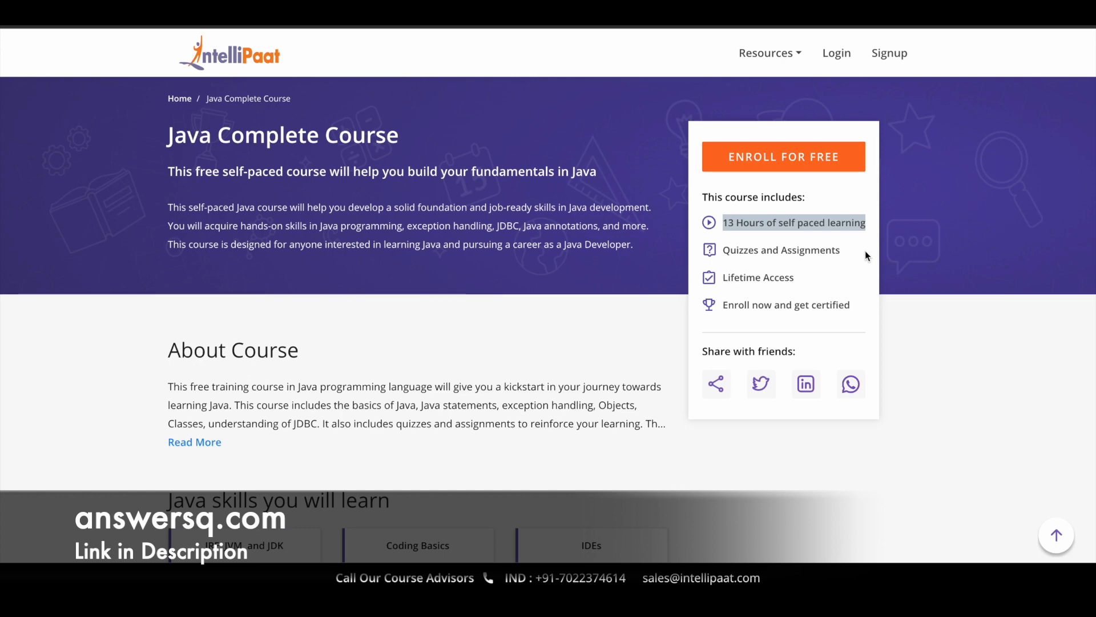
mouse_move(743, 250)
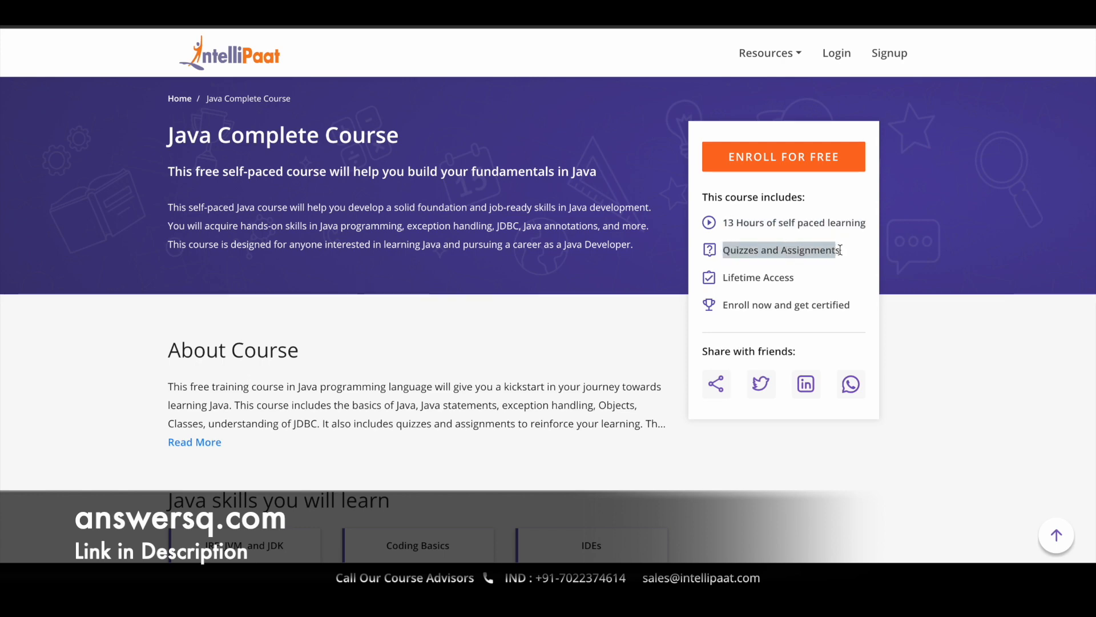
mouse_move(816, 264)
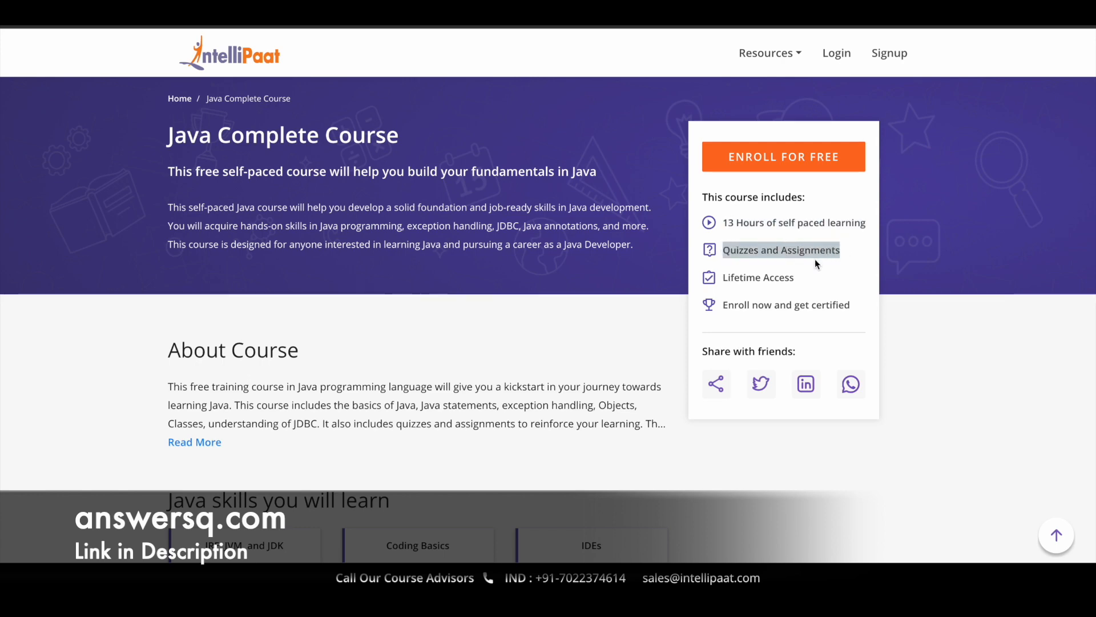
mouse_move(724, 277)
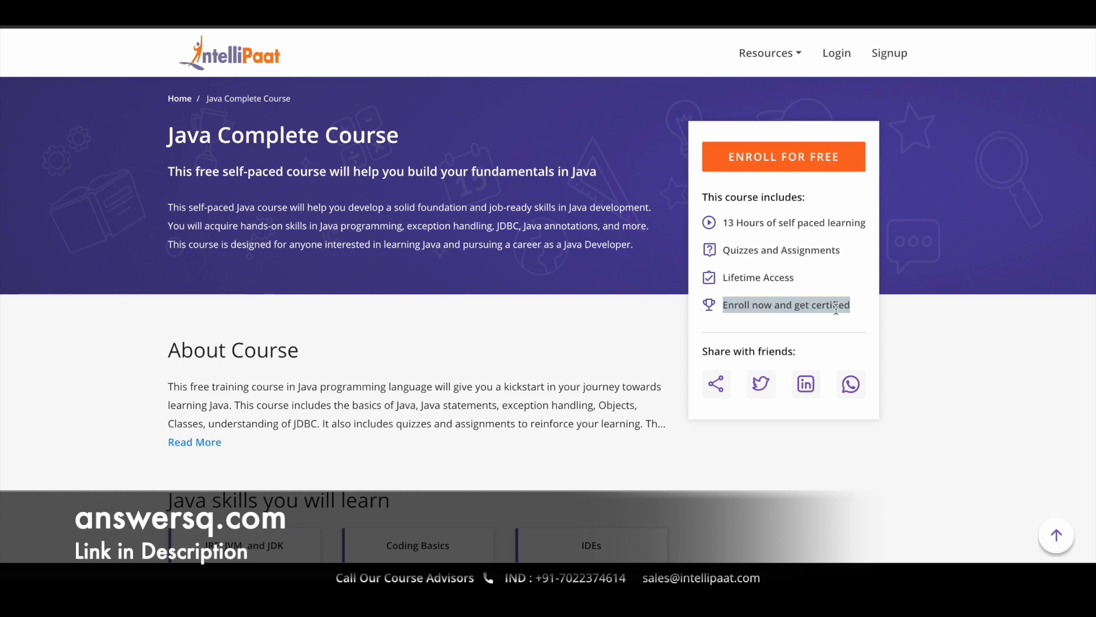
Step: Scroll down past About Course to the 'Java skills you will learn' grid with JDBC and Reflection
scroll(down, 3)
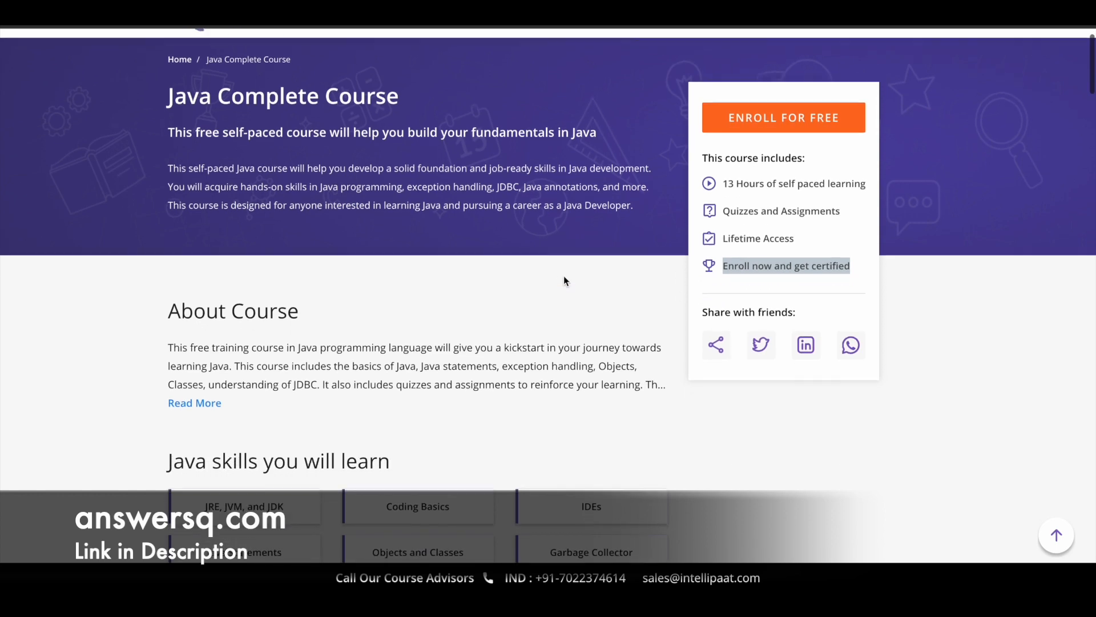
scroll(down, 3)
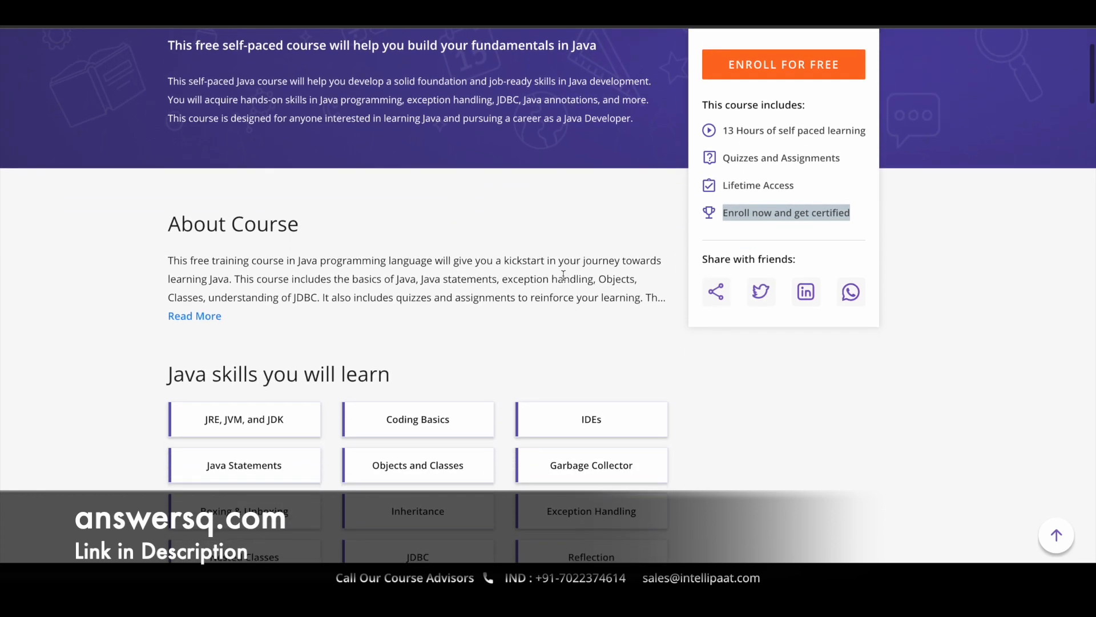
scroll(down, 3)
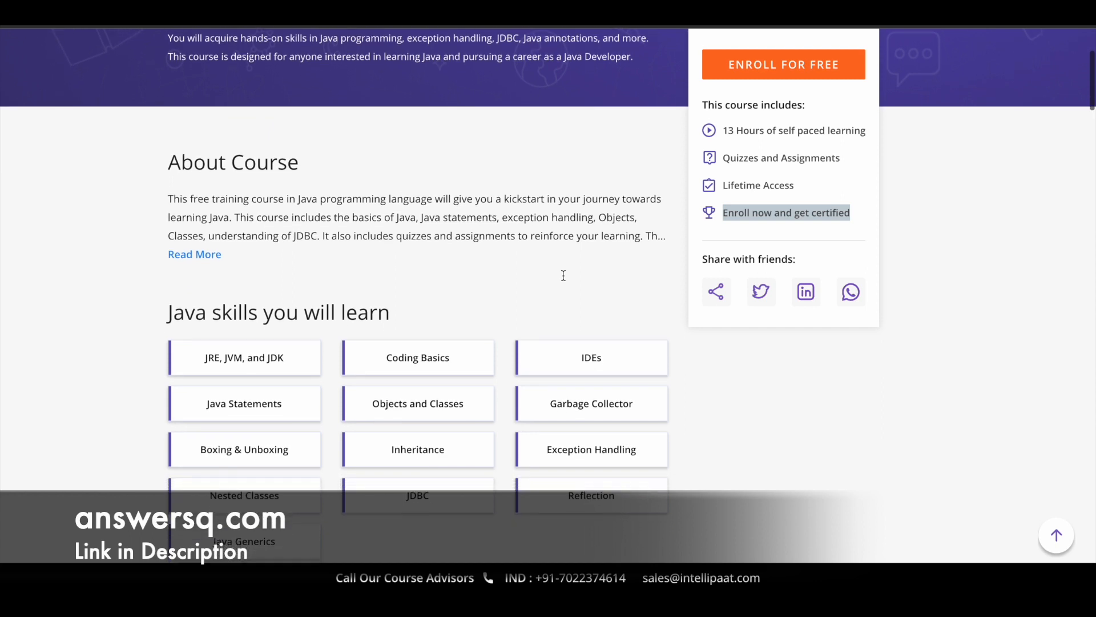
scroll(down, 3)
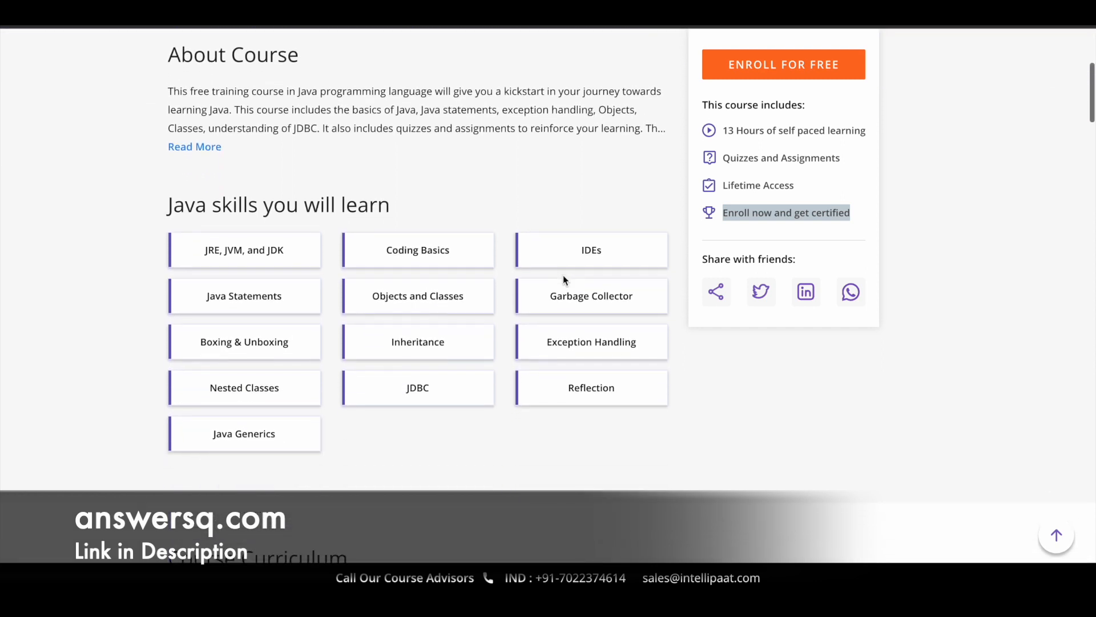
scroll(down, 3)
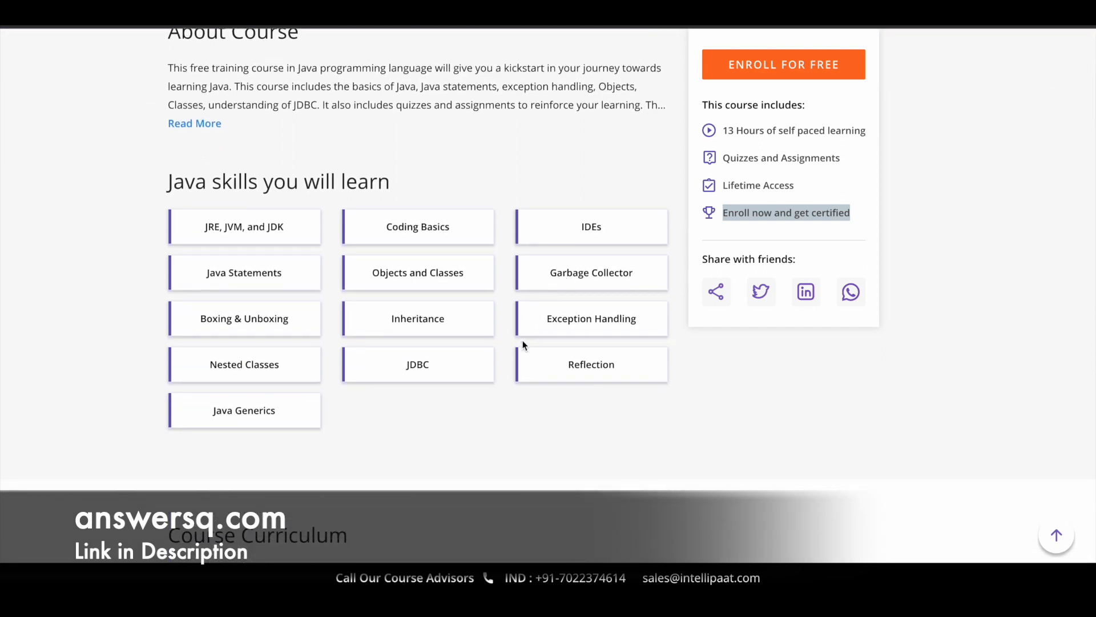
mouse_move(494, 391)
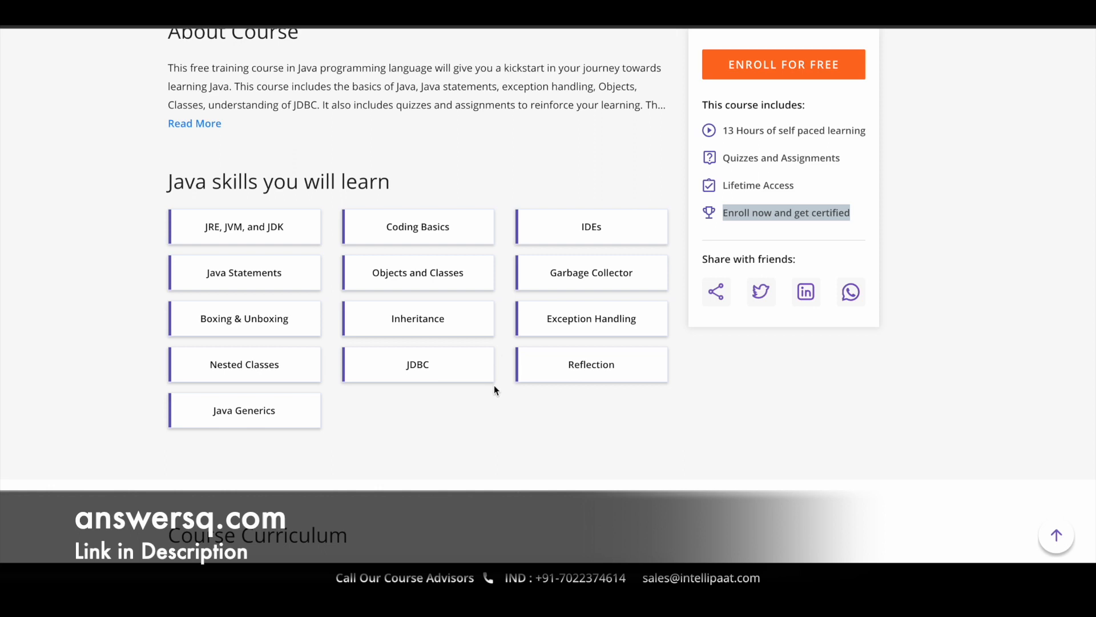
scroll(down, 3)
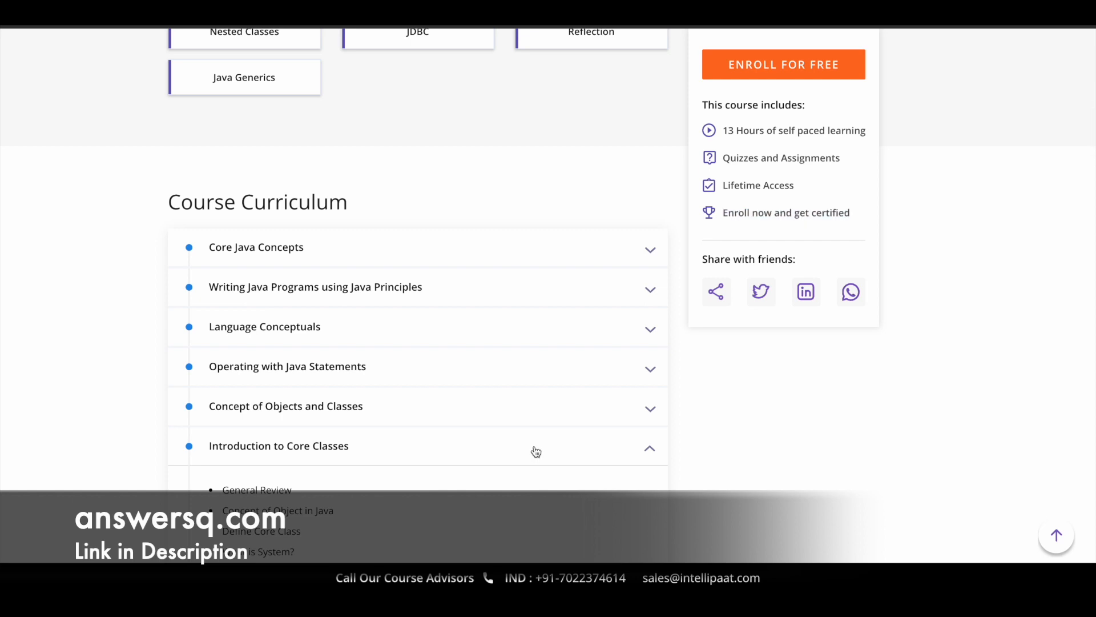
Step: Expand Writing Java Programs using Java Principles, then expand and collapse Language Conceptuals
scroll(down, 3)
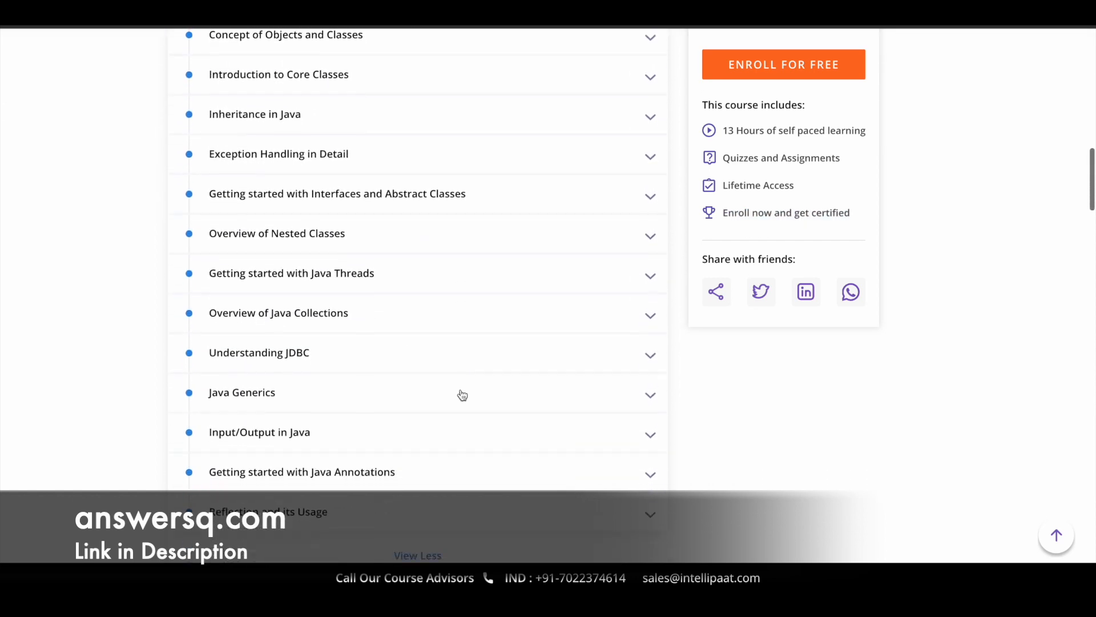
scroll(up, 3)
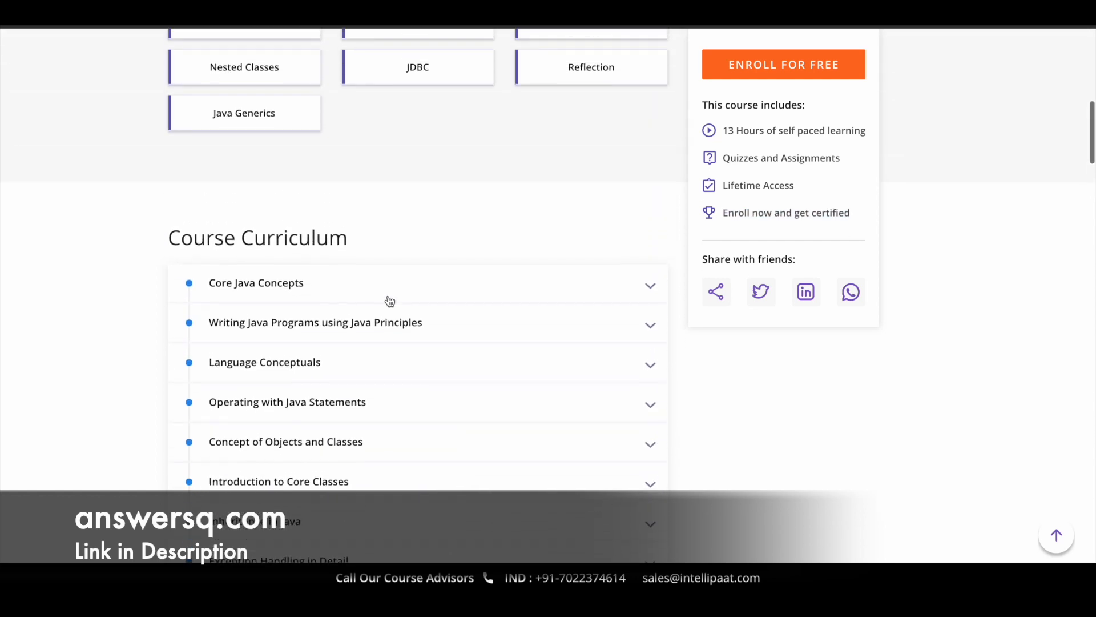
click(256, 282)
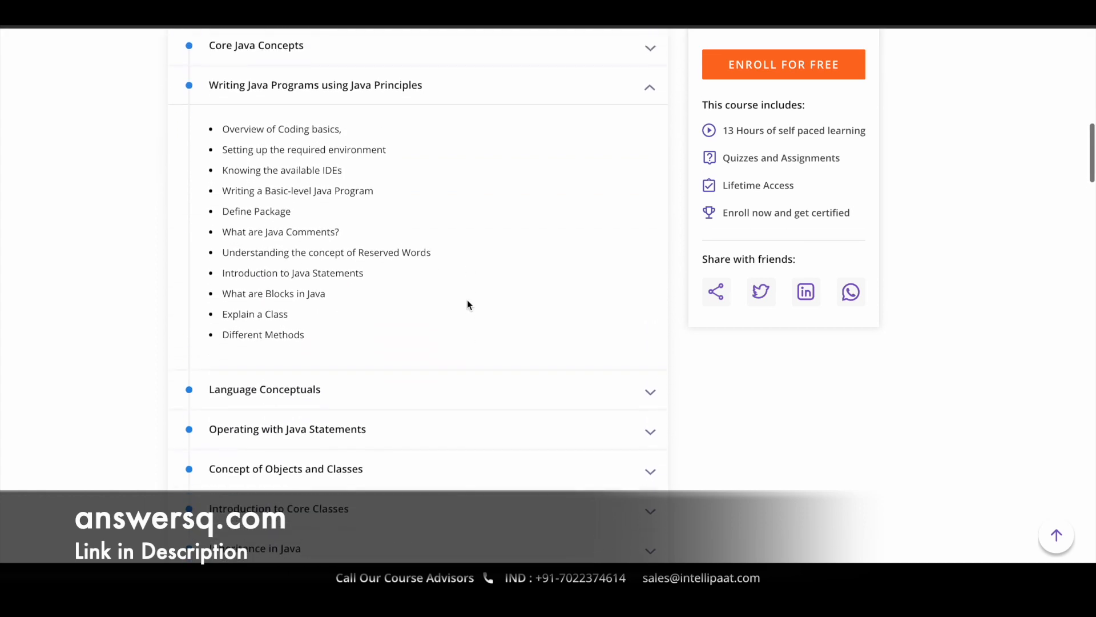
scroll(up, 3)
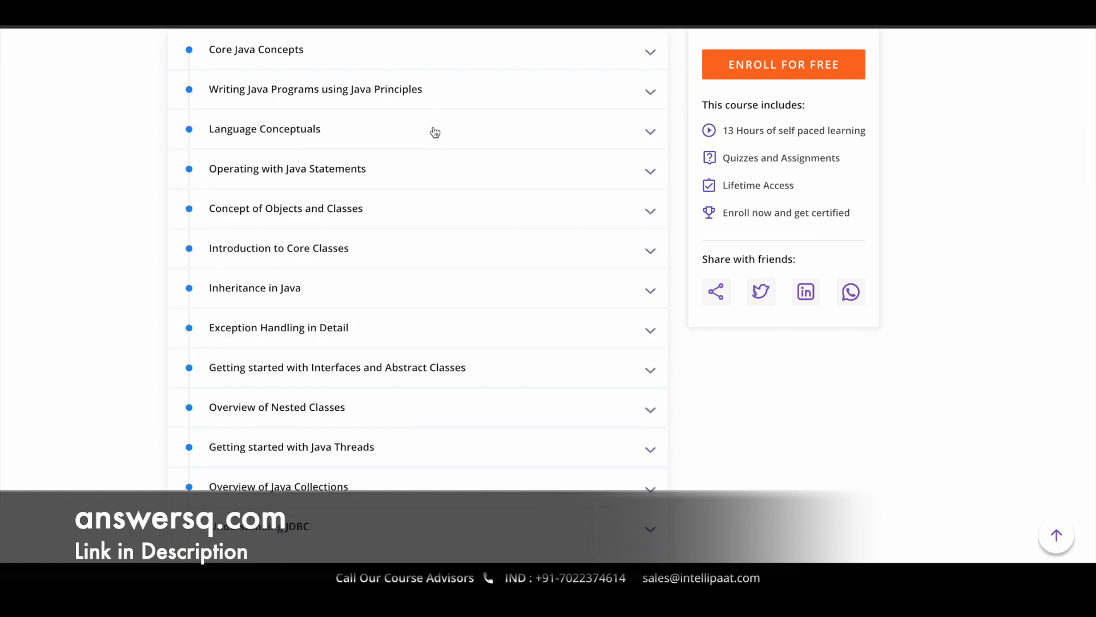
click(420, 129)
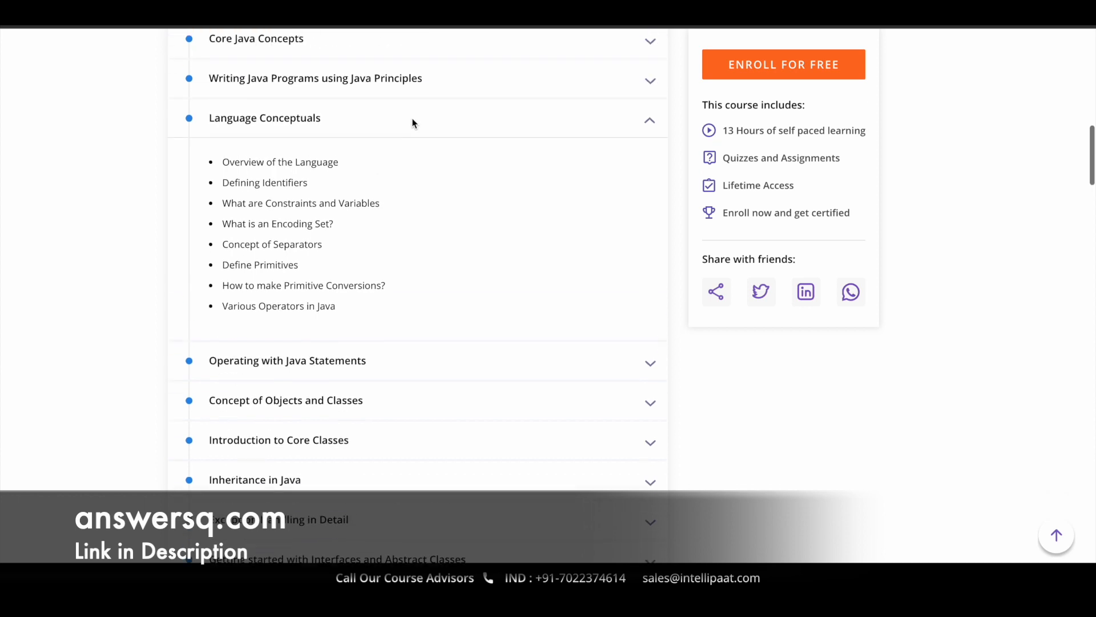
click(286, 360)
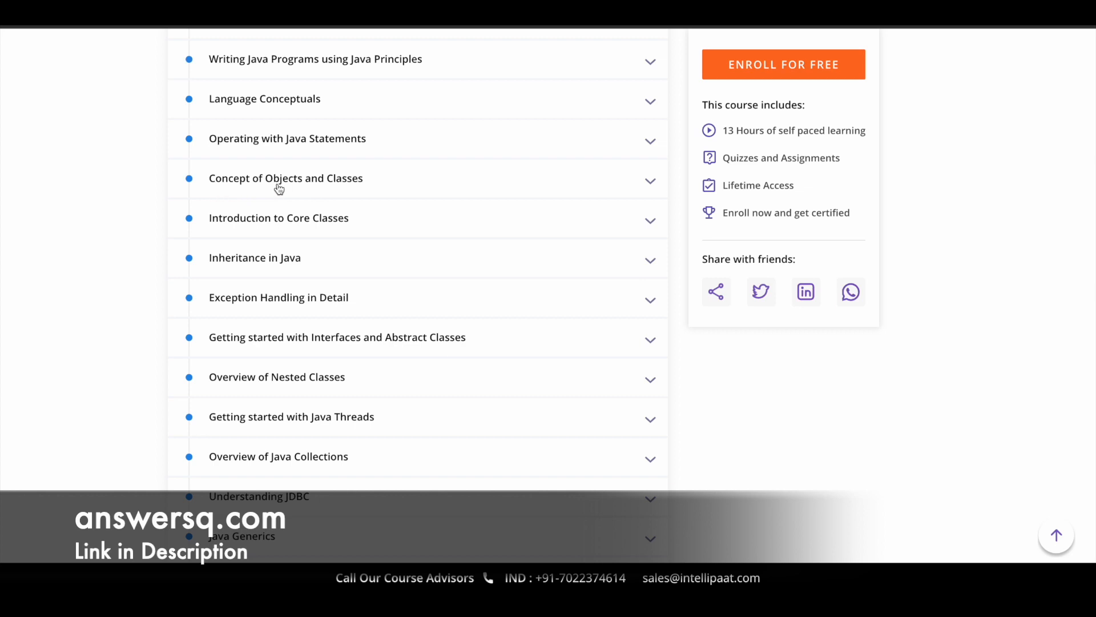
mouse_move(319, 228)
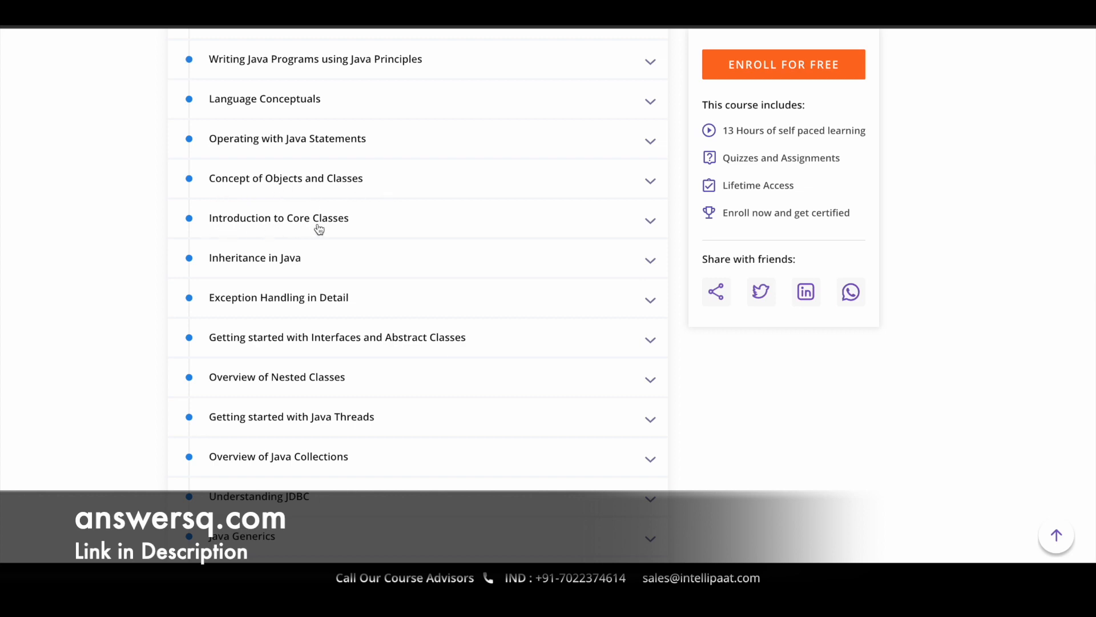
mouse_move(290, 272)
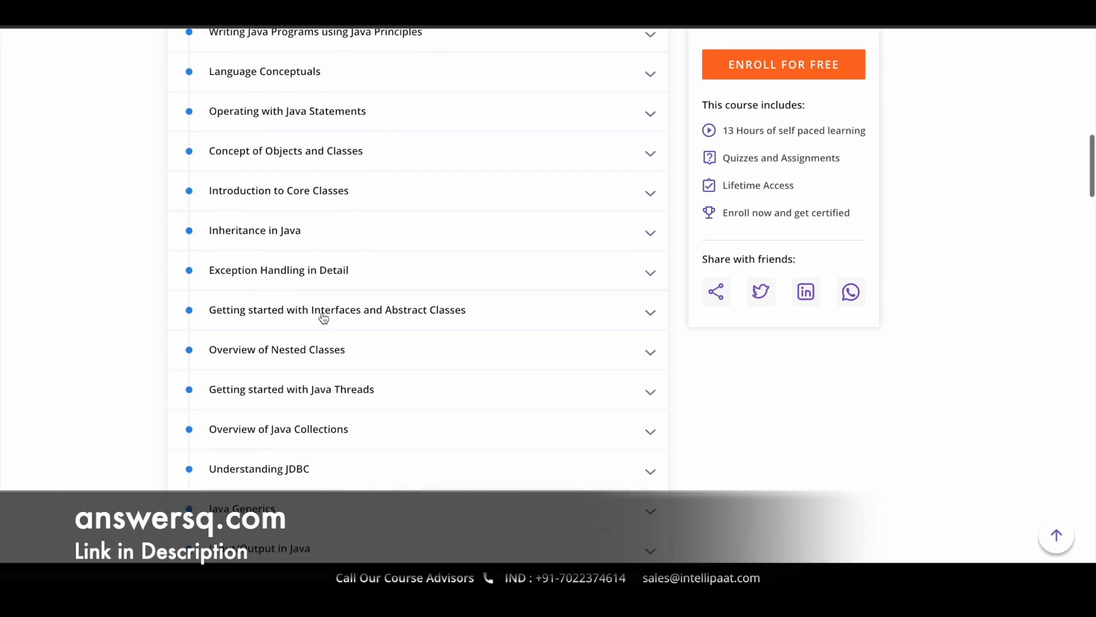
mouse_move(372, 324)
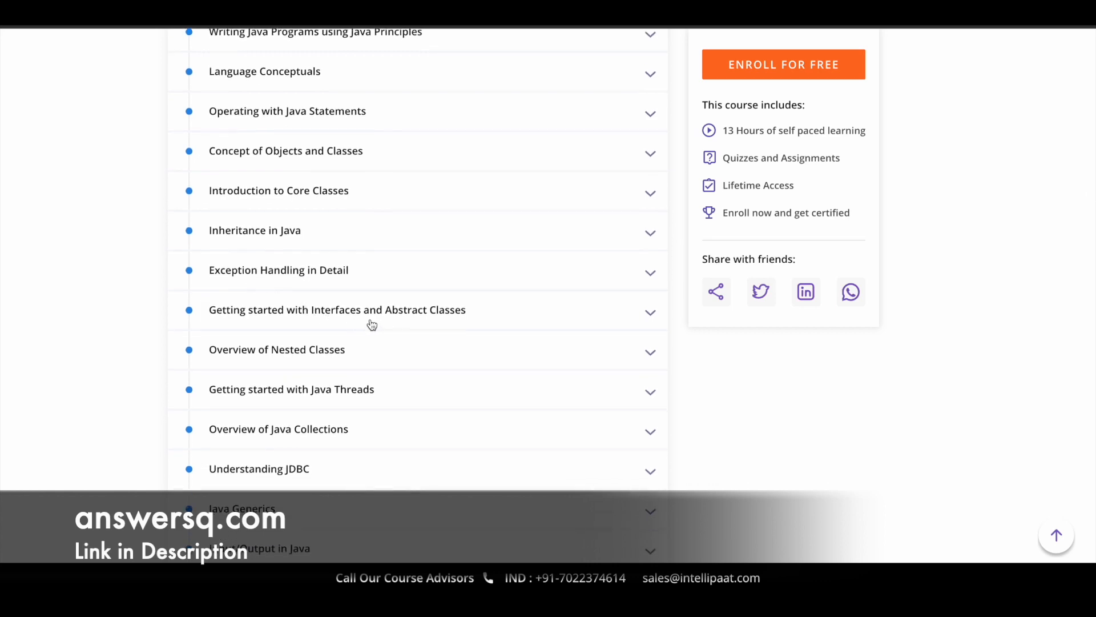
Step: Review the remaining curriculum modules through Reflection and its Usage and return to the list top
scroll(down, 3)
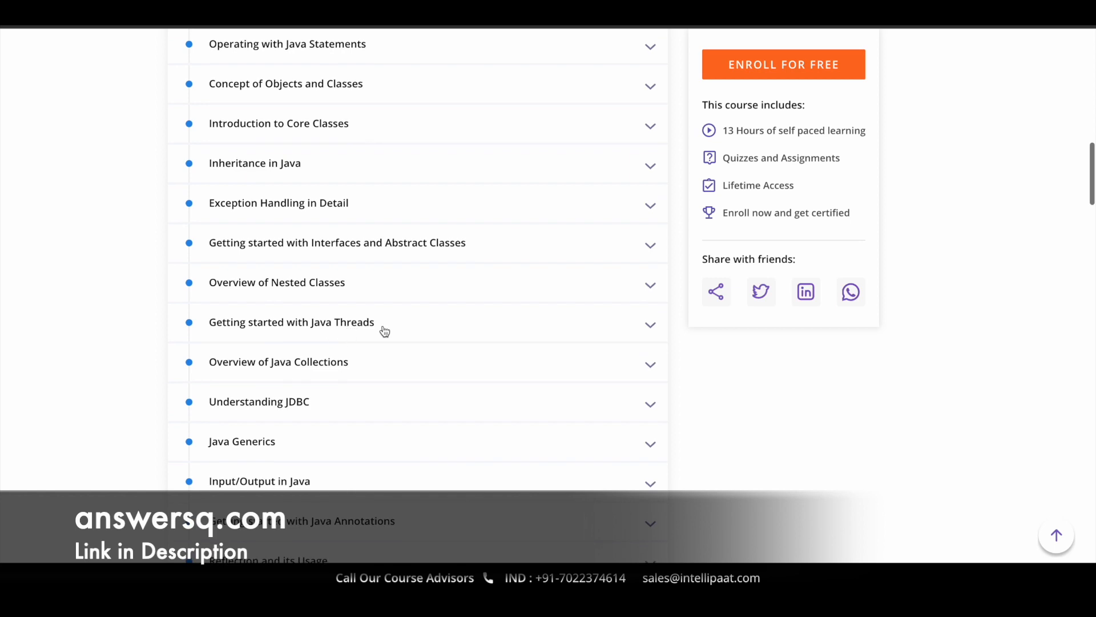
scroll(down, 3)
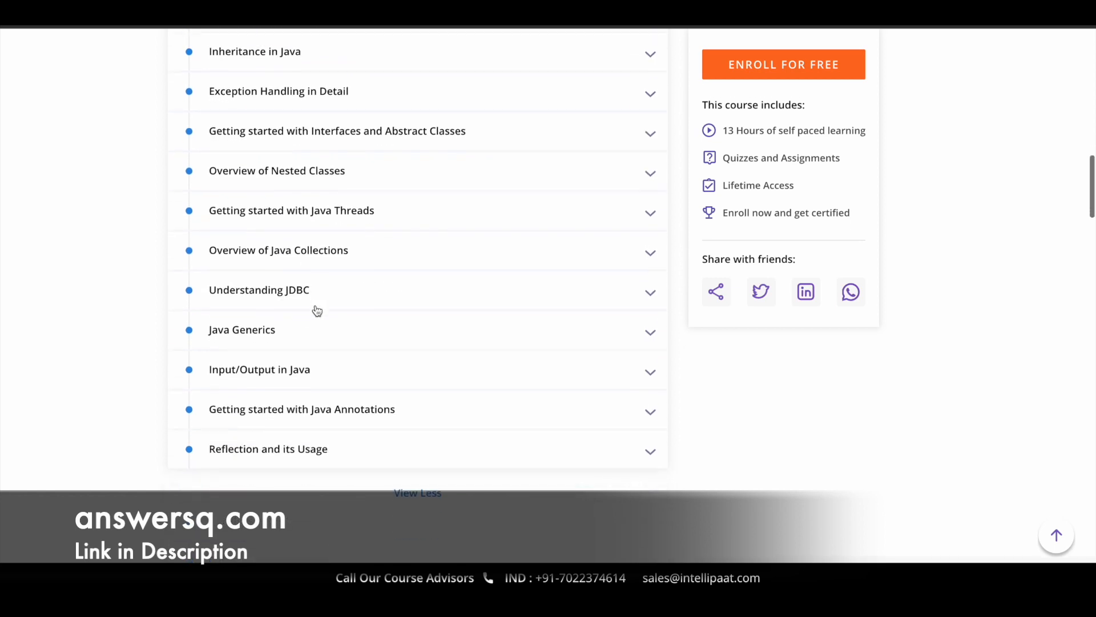
mouse_move(284, 392)
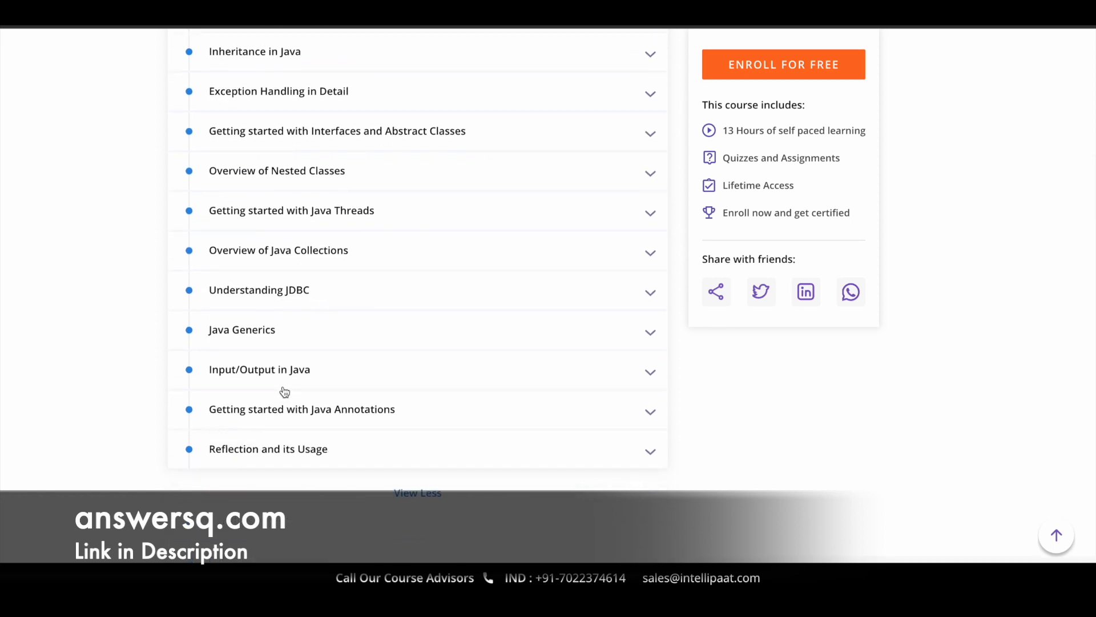
mouse_move(306, 448)
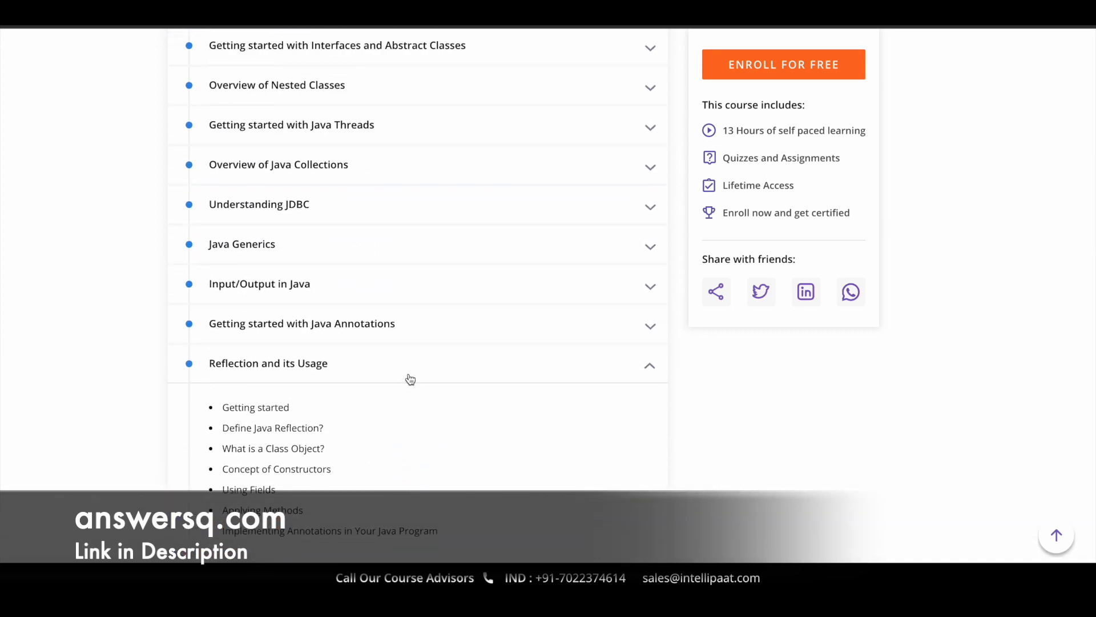
scroll(up, 3)
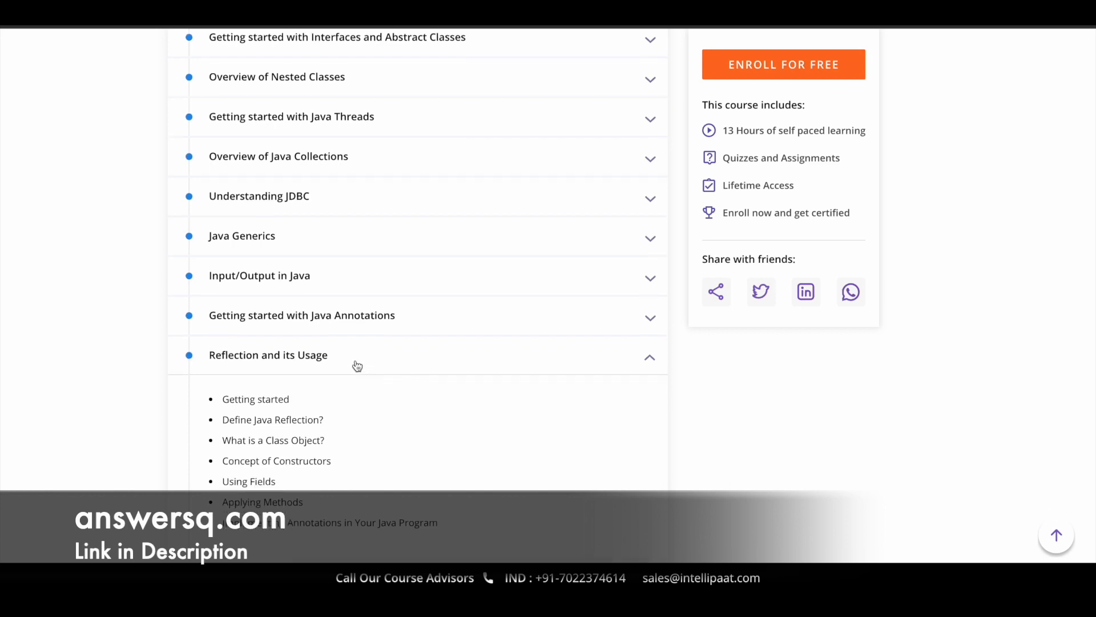
mouse_move(648, 363)
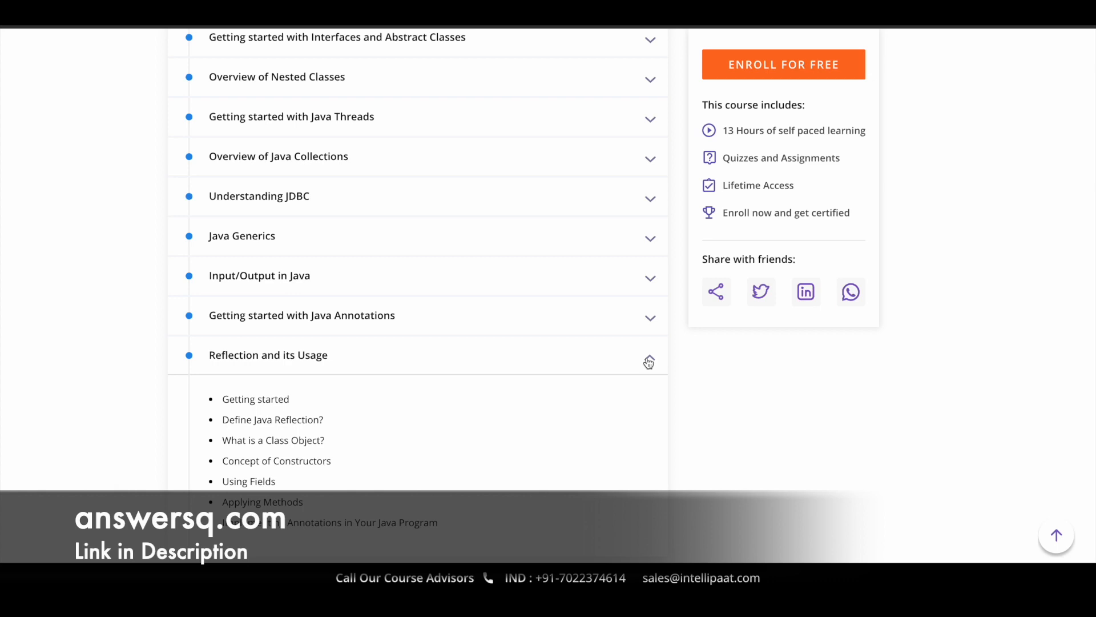
scroll(up, 3)
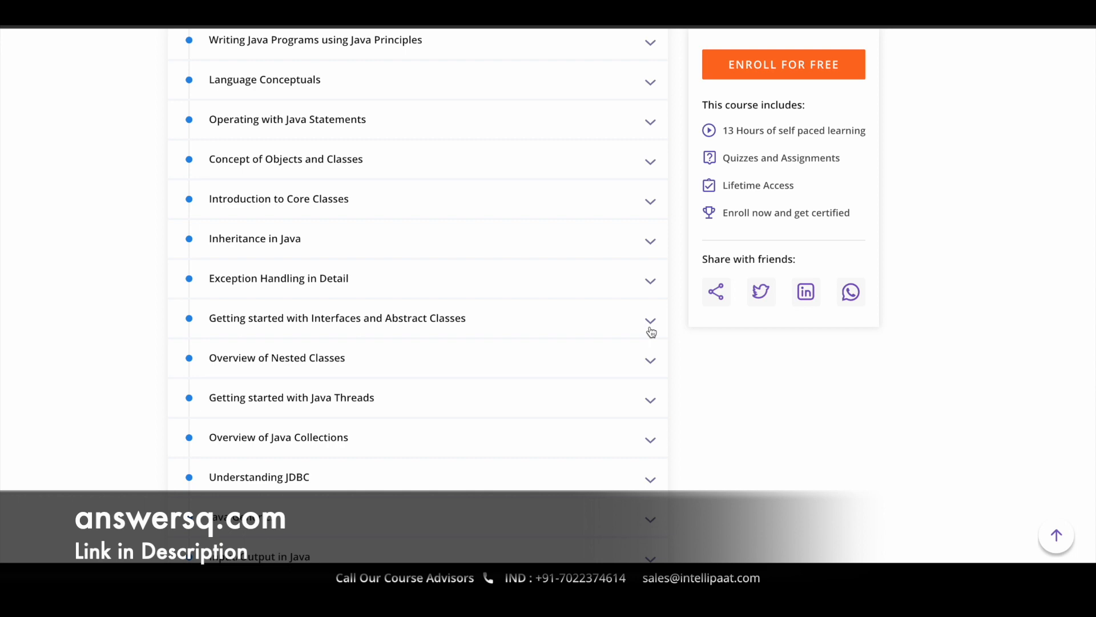
click(649, 322)
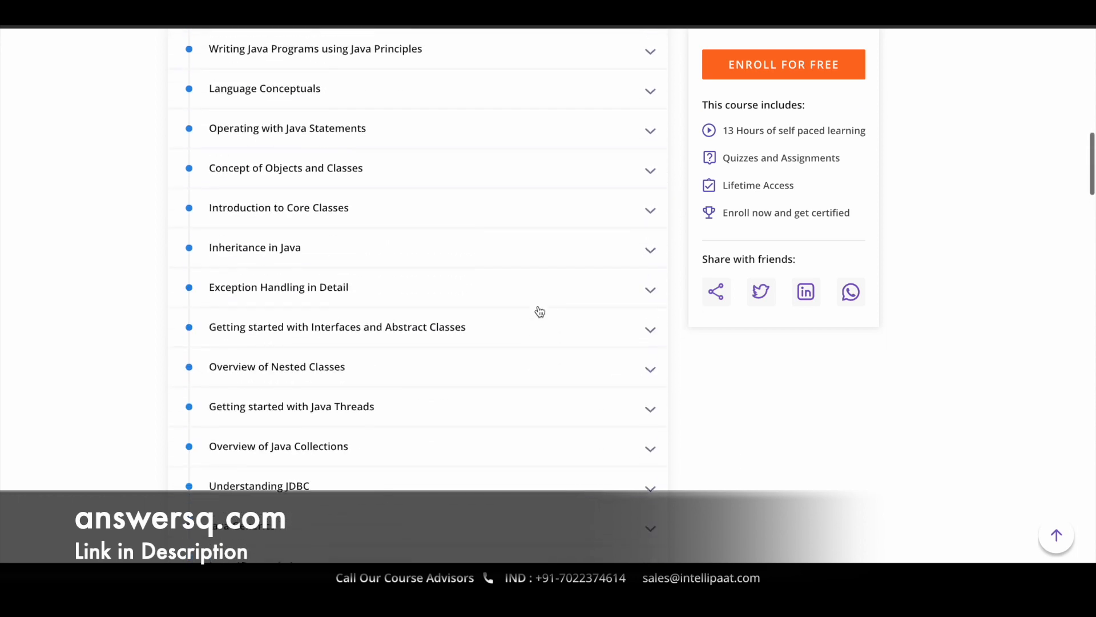
scroll(up, 3)
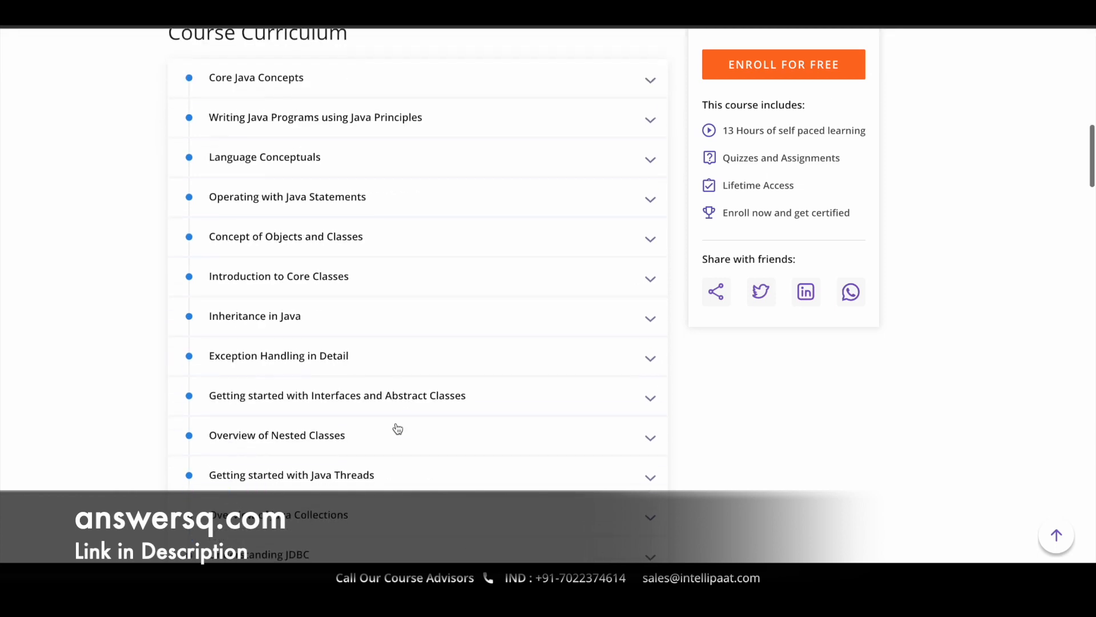
scroll(down, 3)
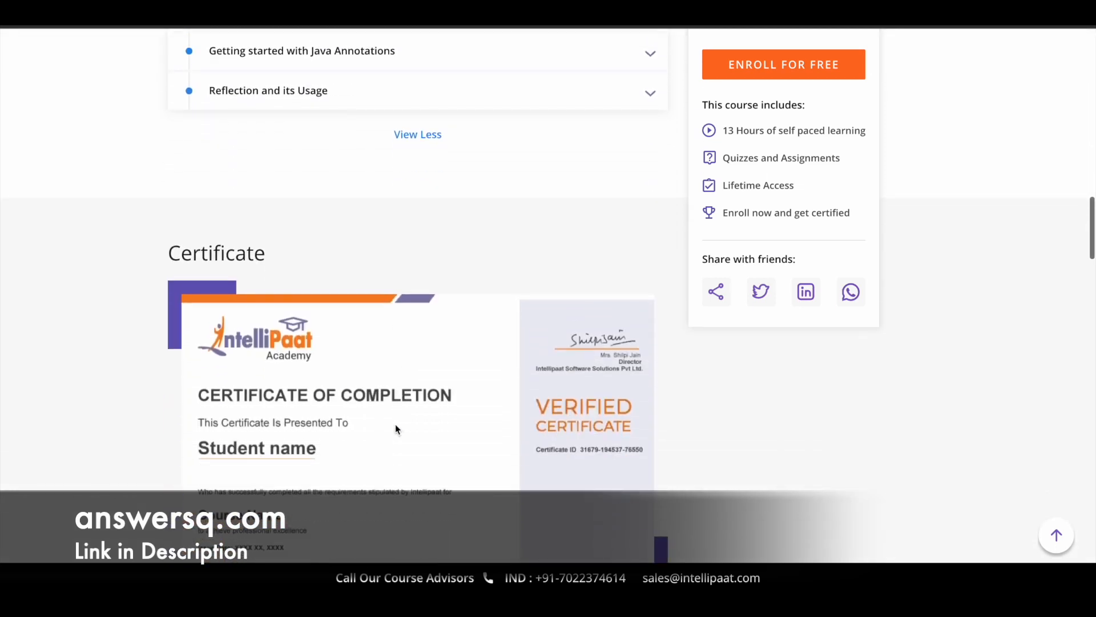
scroll(down, 3)
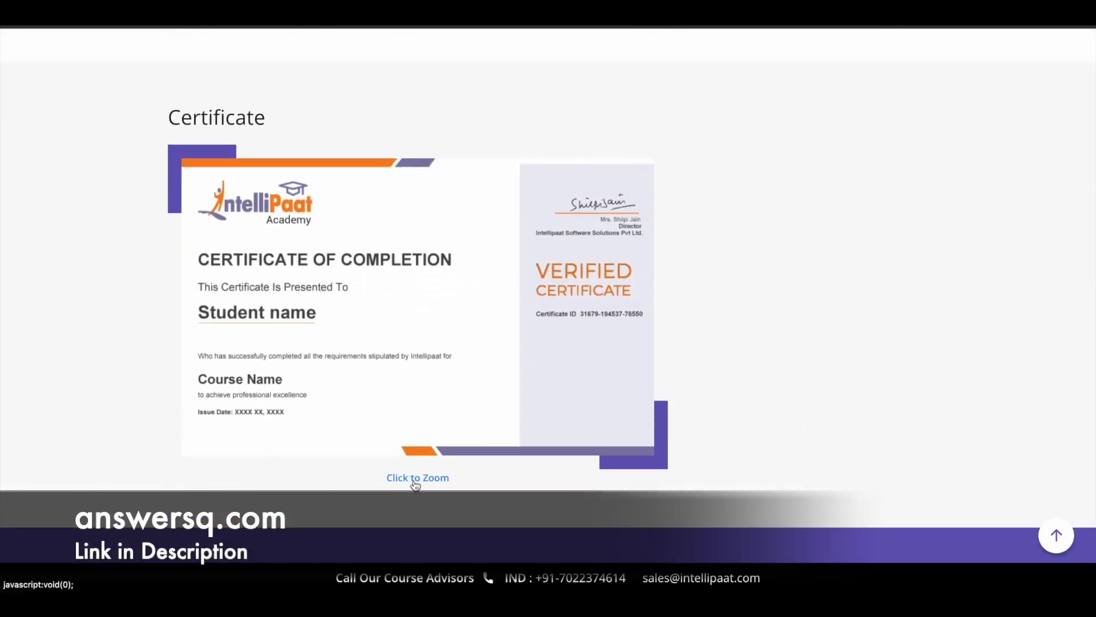
click(418, 477)
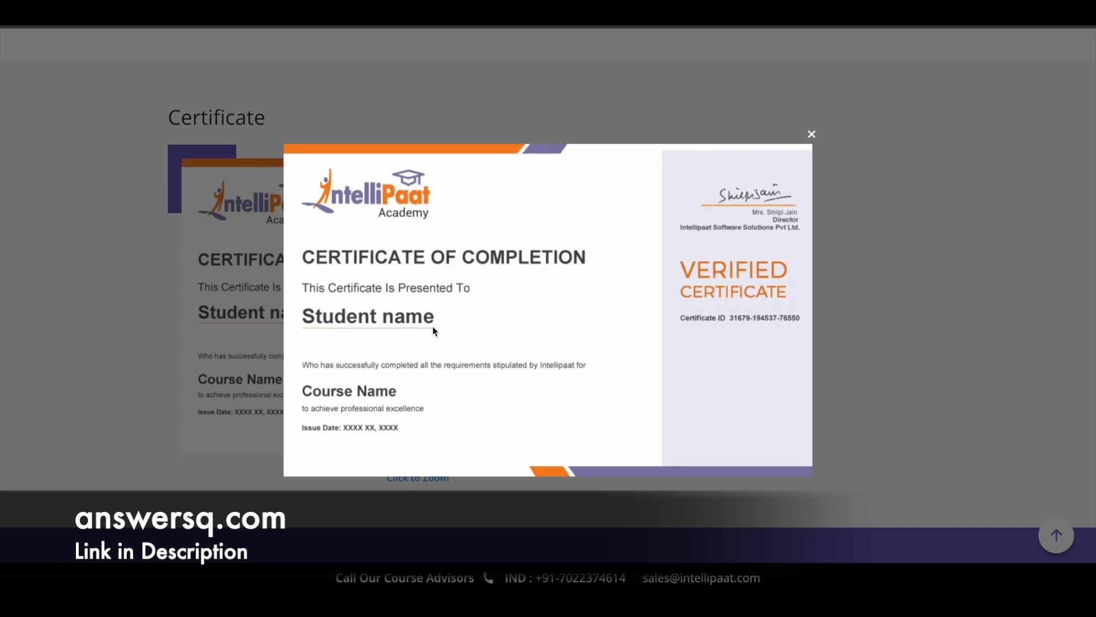
mouse_move(711, 326)
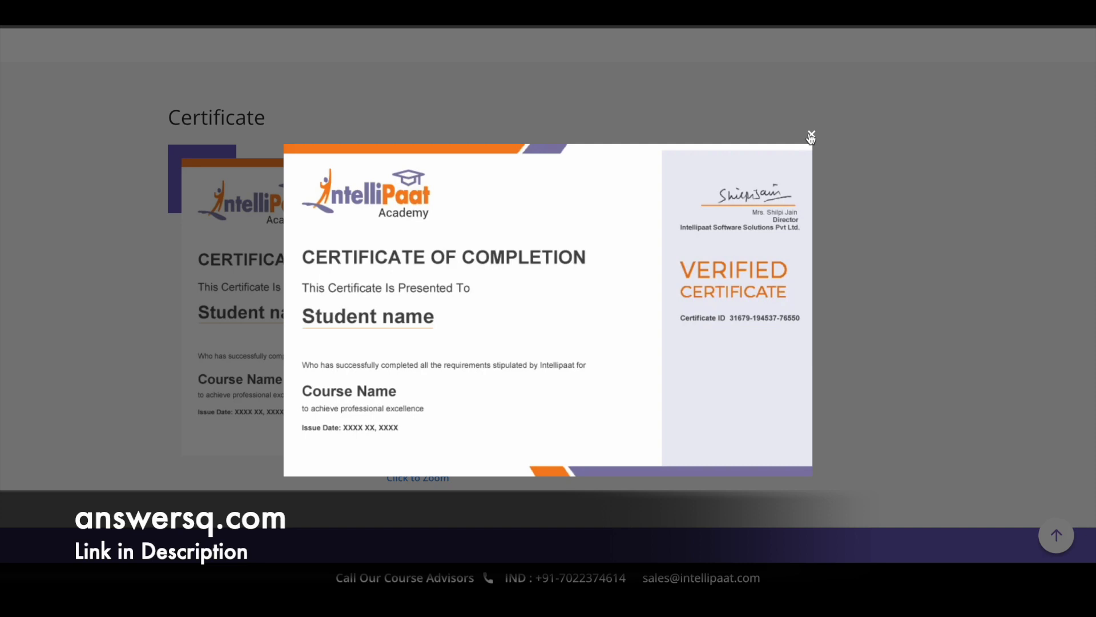
click(810, 135)
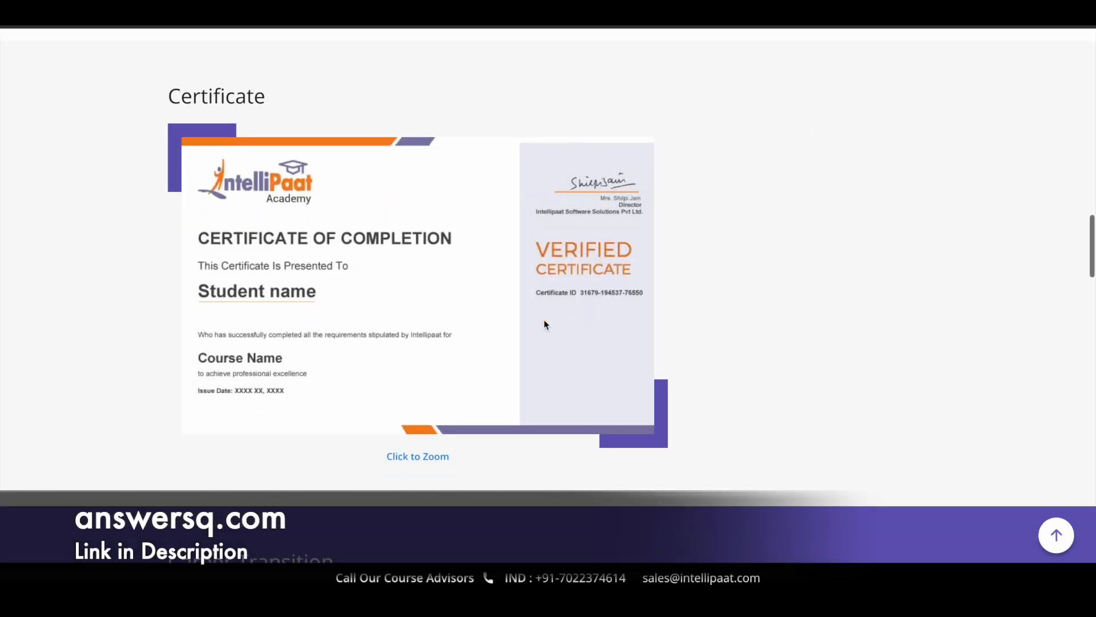
scroll(up, 3)
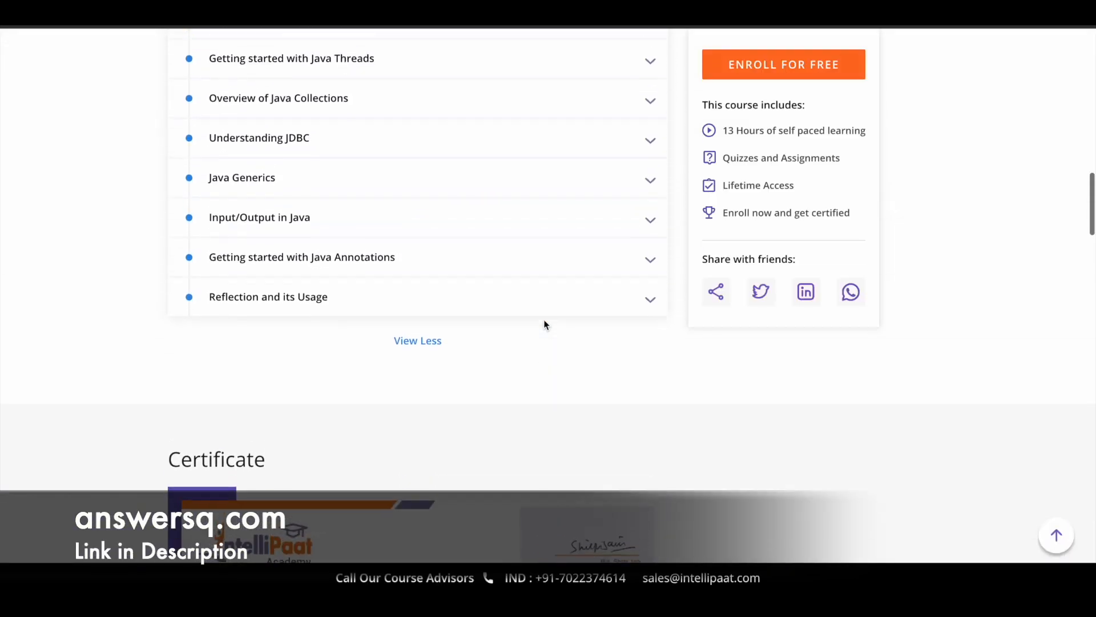
scroll(up, 3)
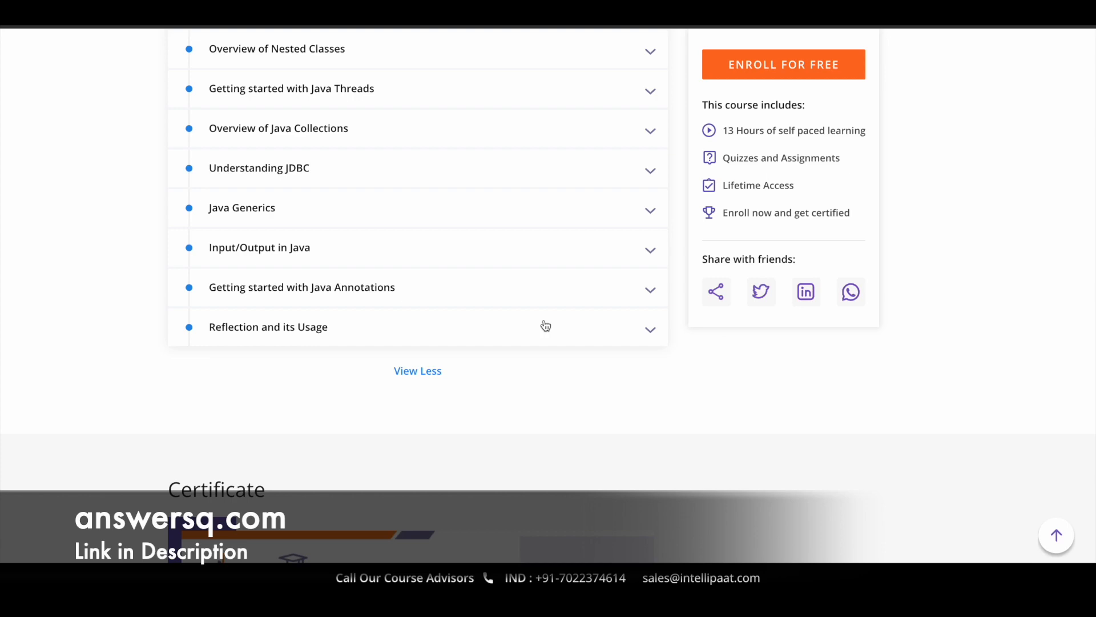
Step: Open the Signup dialog from the header, look over its Google/email form, then close it
scroll(up, 3)
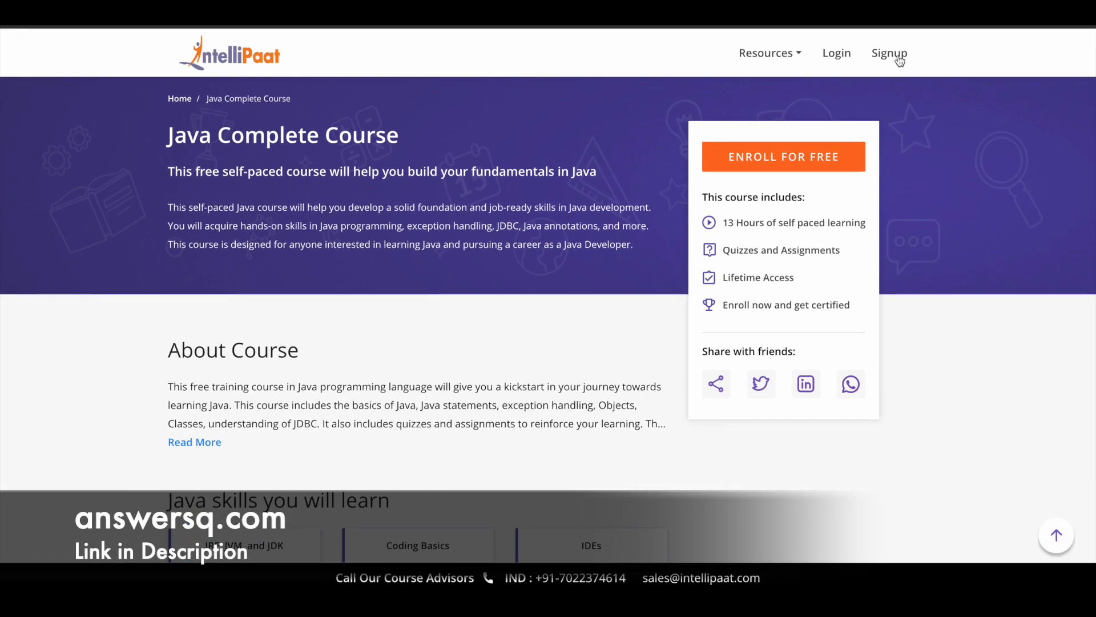
click(890, 52)
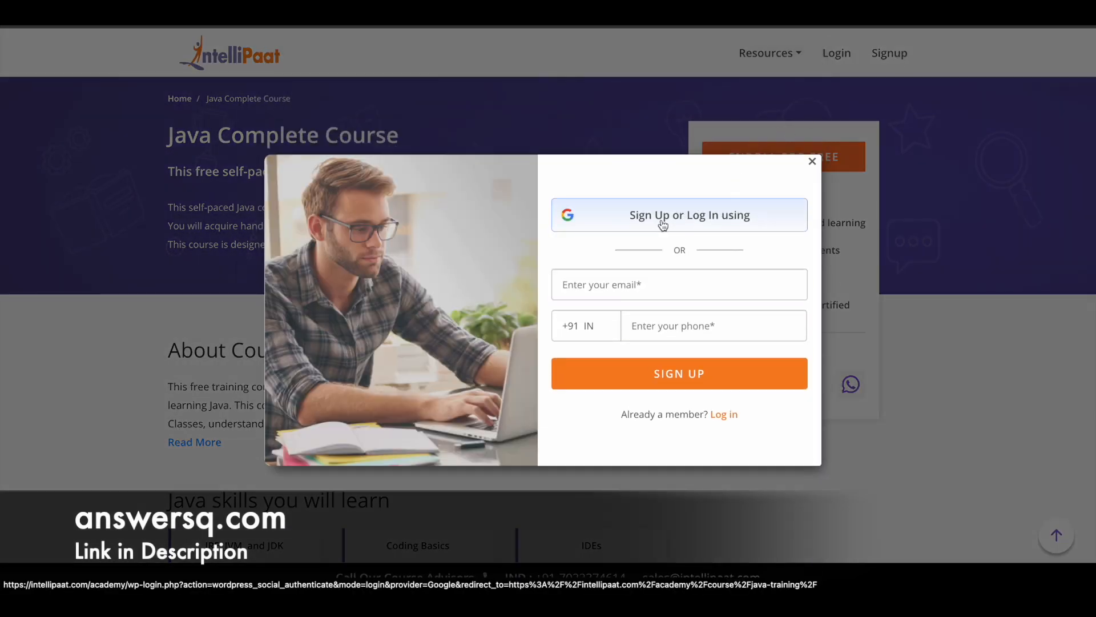
mouse_move(751, 222)
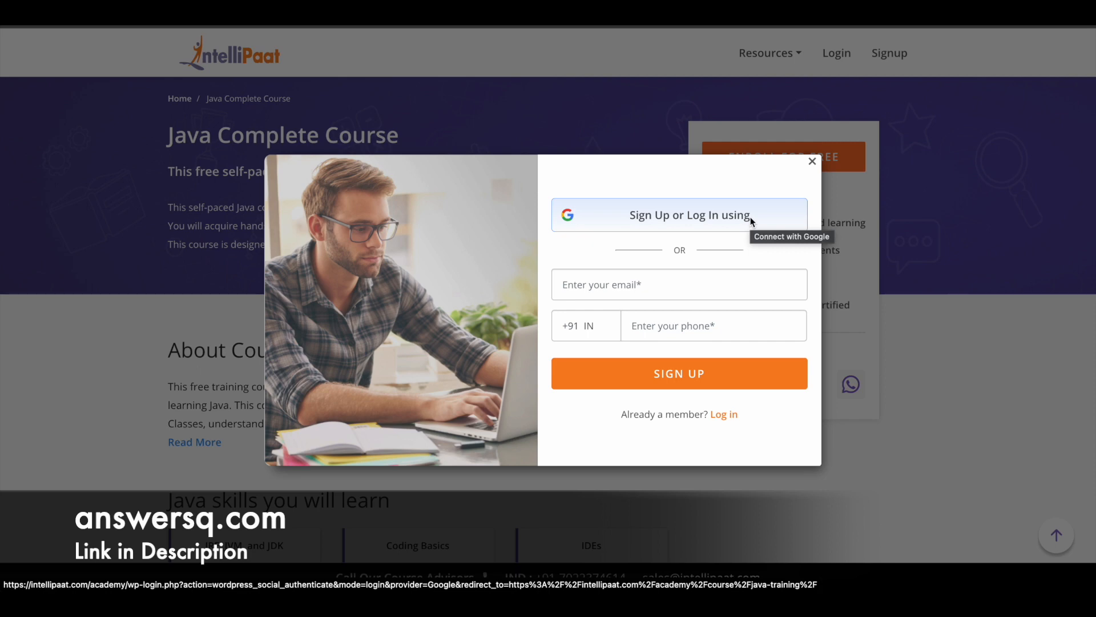
mouse_move(674, 204)
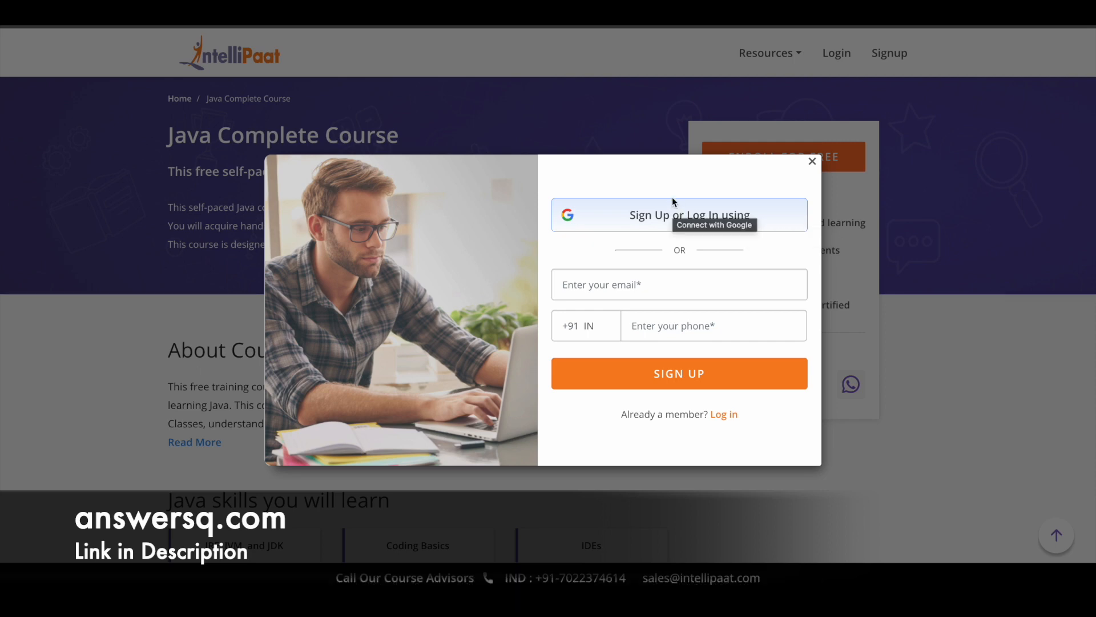
click(677, 372)
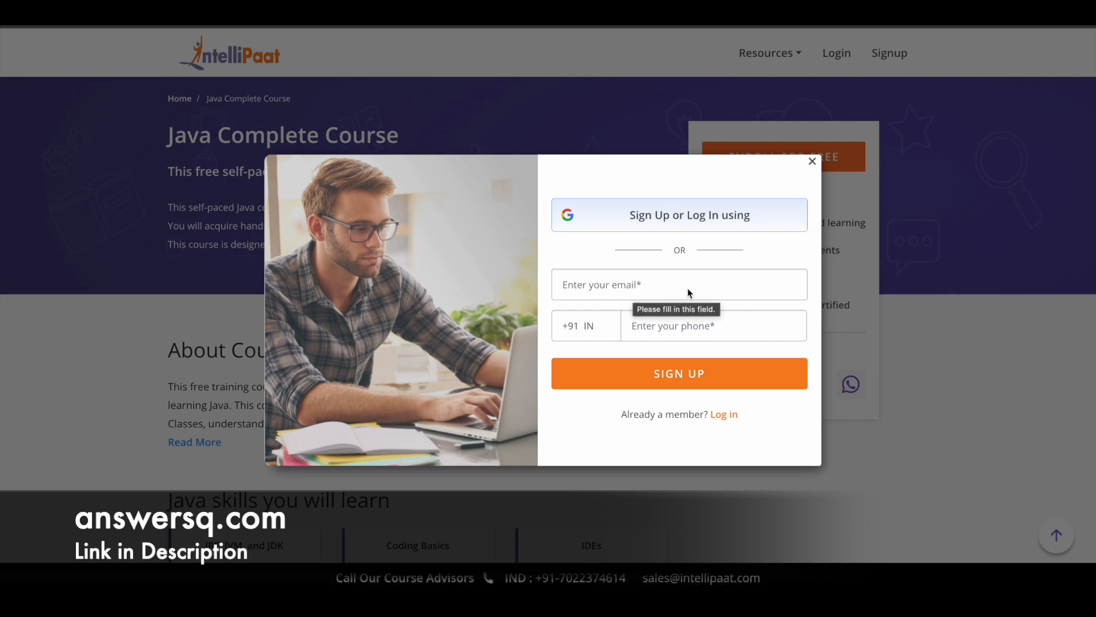
mouse_move(771, 332)
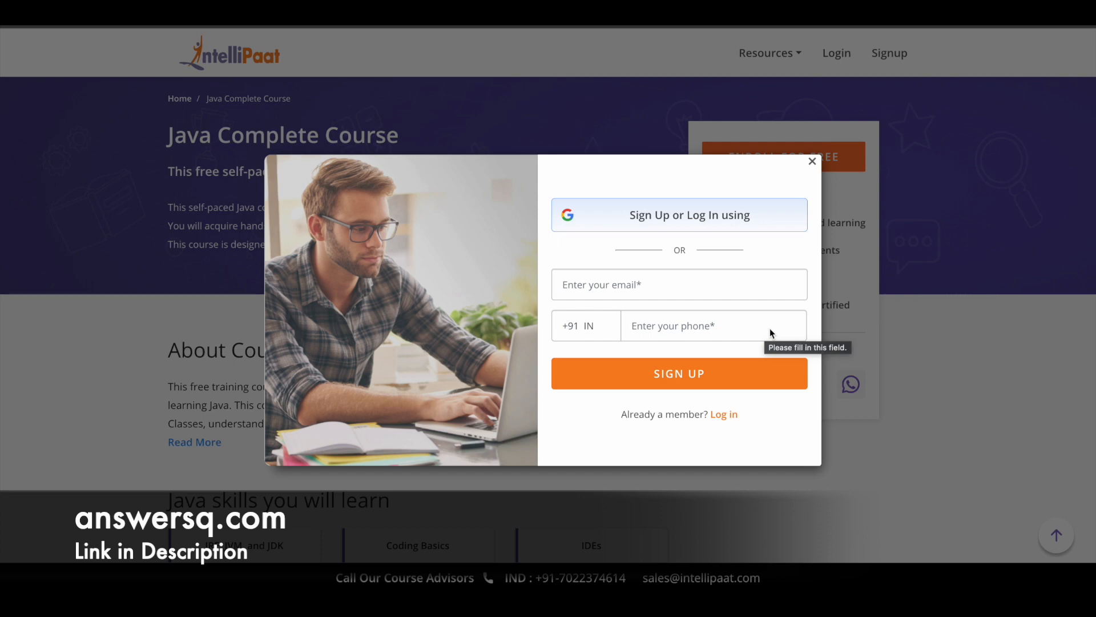
mouse_move(799, 189)
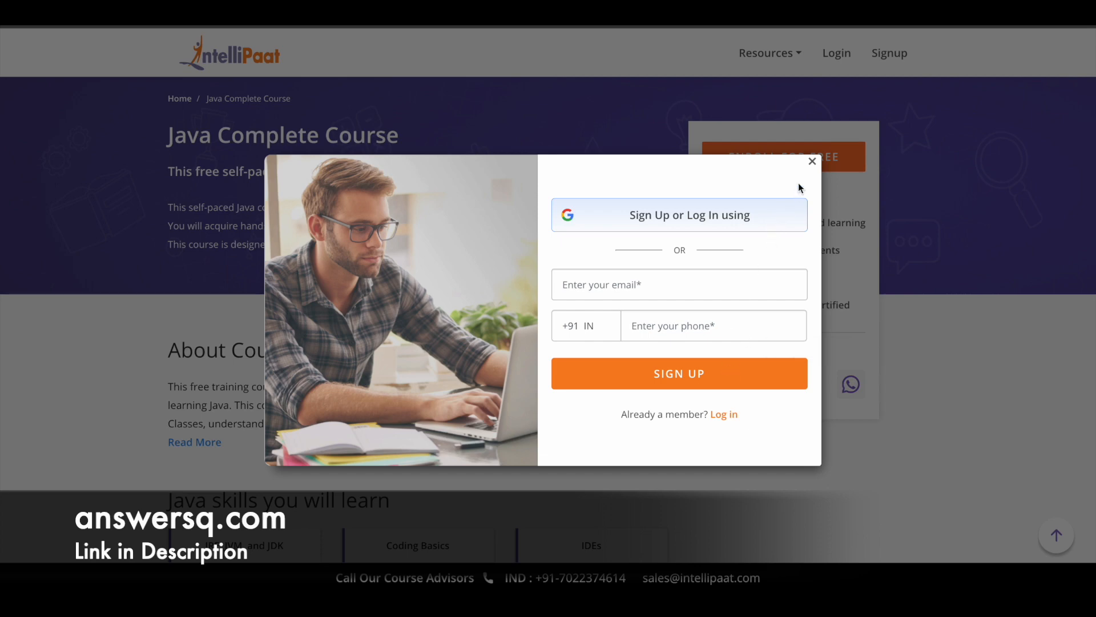
click(810, 161)
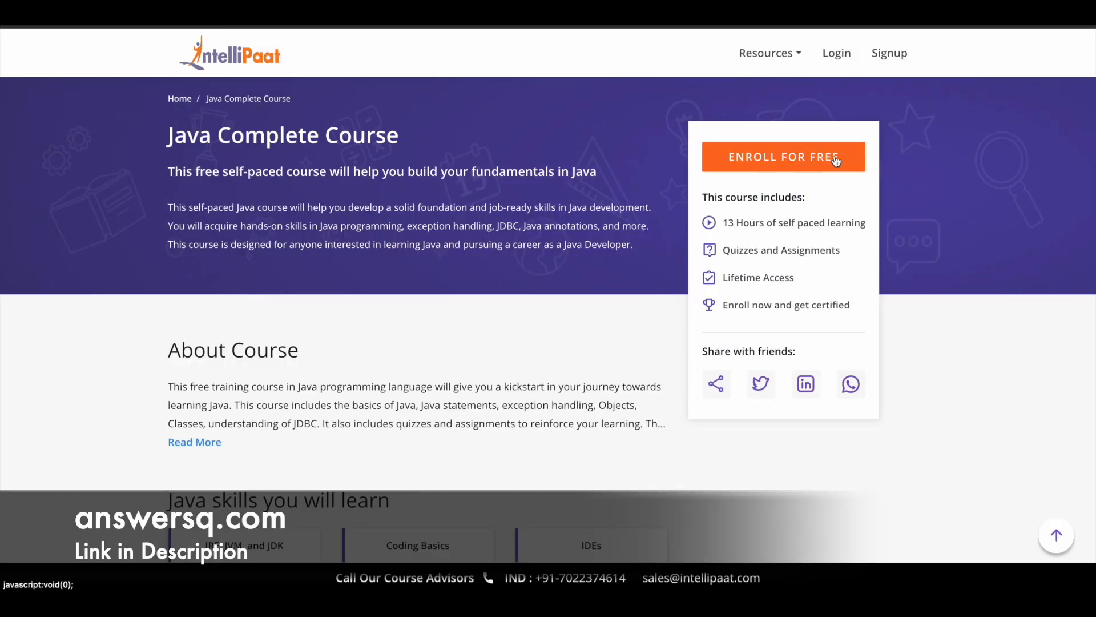
mouse_move(768, 170)
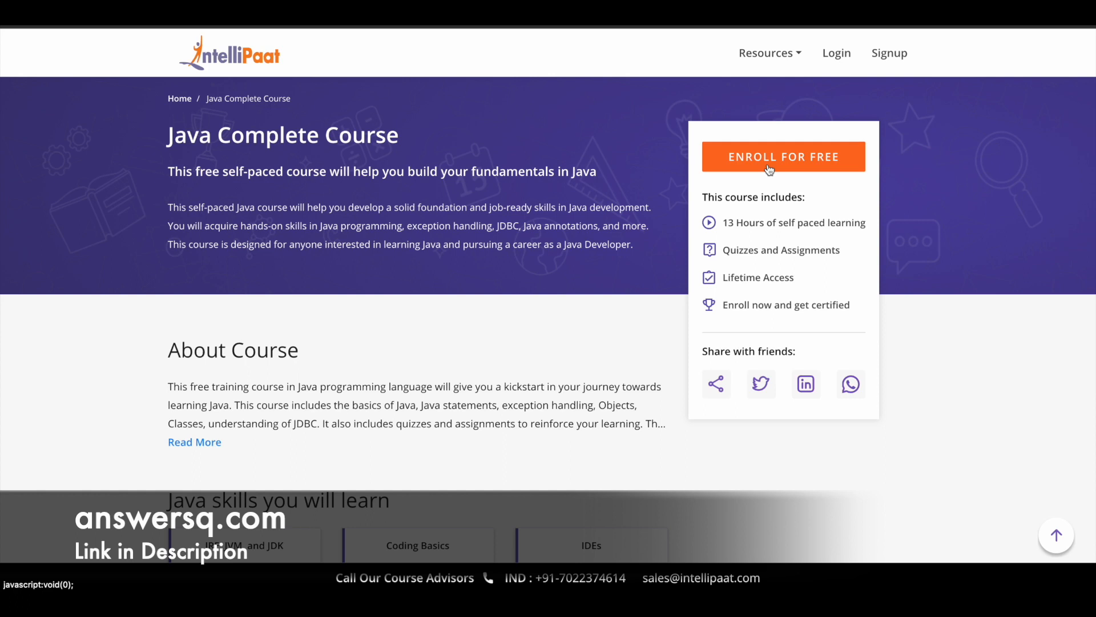
mouse_move(70, 96)
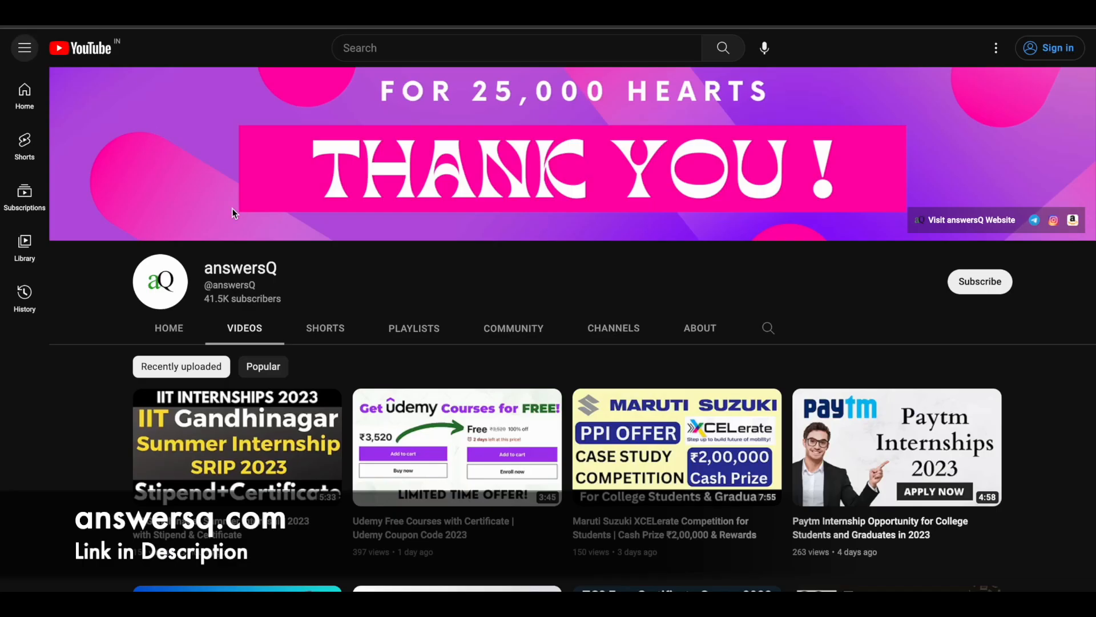
mouse_move(1004, 291)
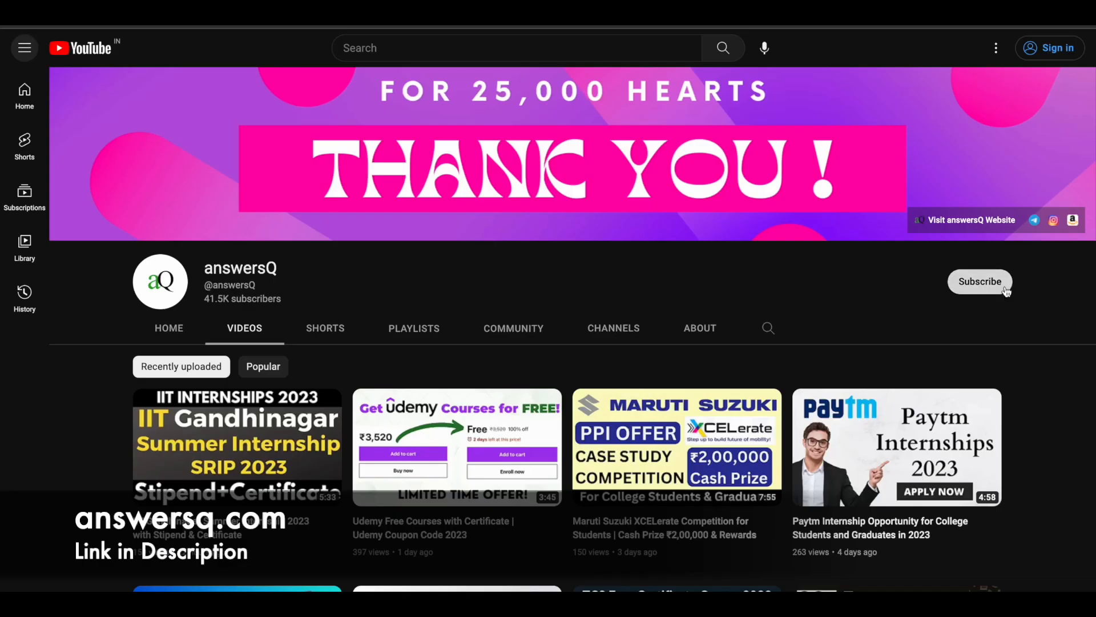